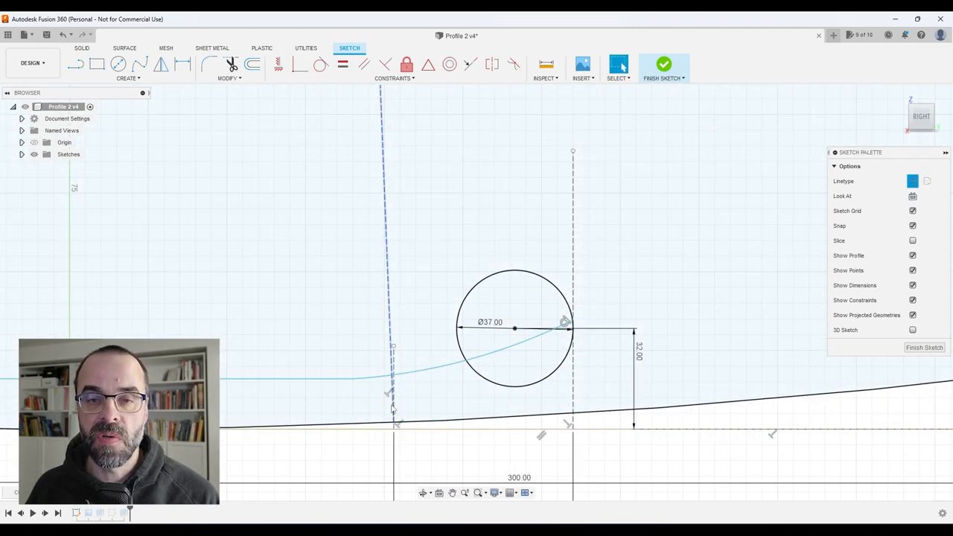
# - Zoom out on the Fusion 360 tangent-circle blade sketch, then switch to the Unity editor
pyautogui.click(118, 64)
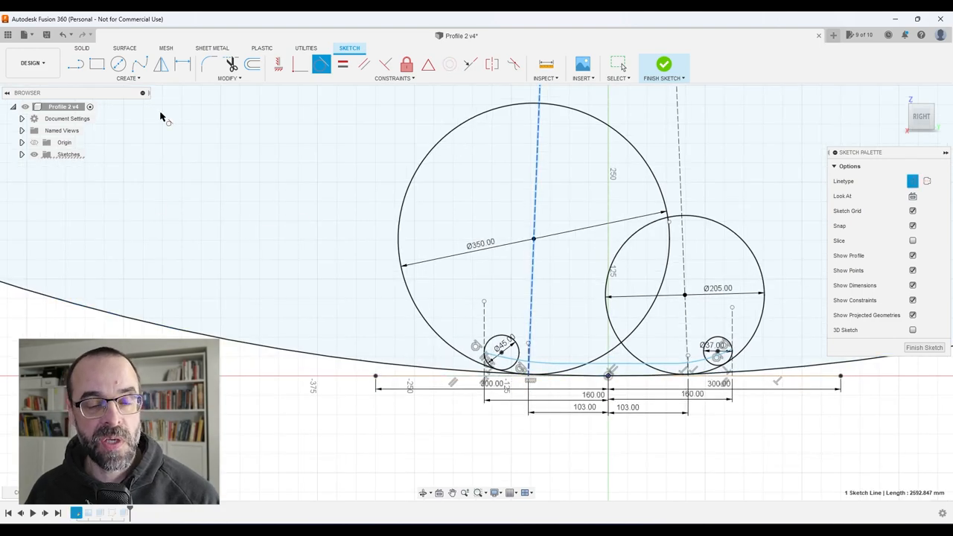
pyautogui.click(663, 65)
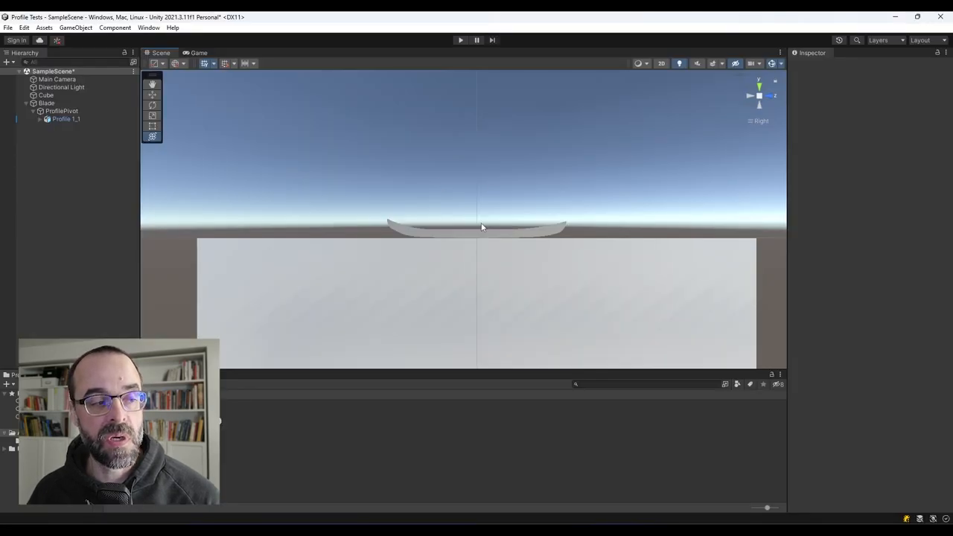
# - Nest Profile 1_1 under ToePivot alongside new FrontPivot and BackPivot, and tilt ToePivot
pyautogui.click(66, 119)
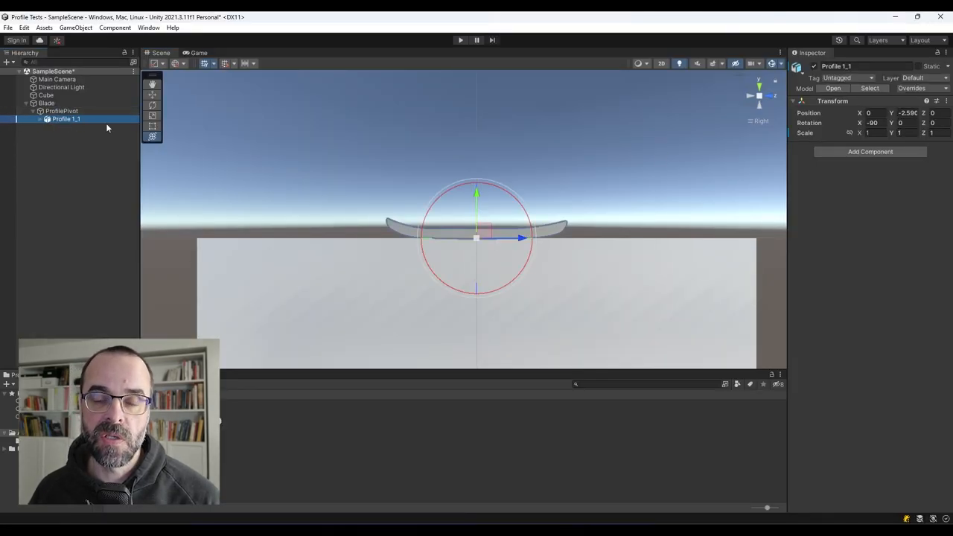
pyautogui.click(56, 79)
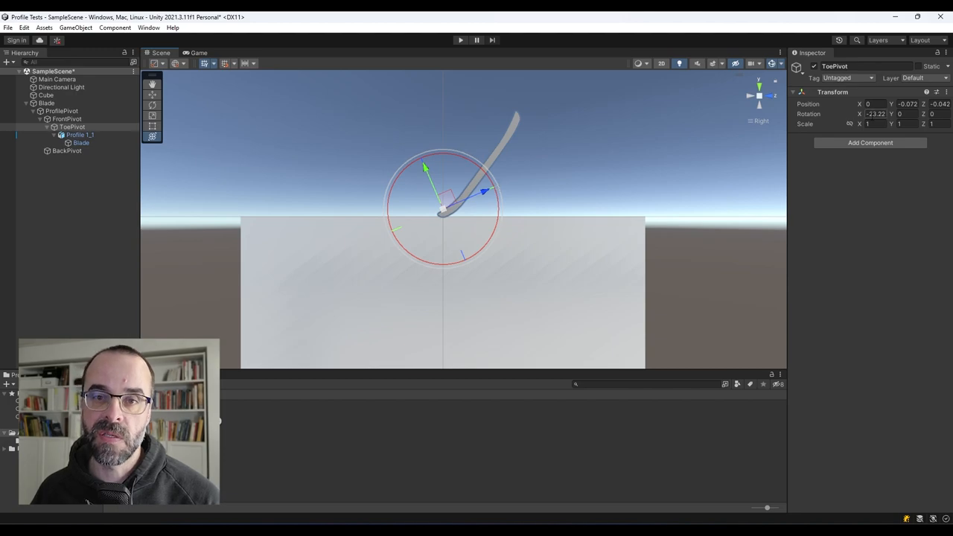
pyautogui.click(67, 119)
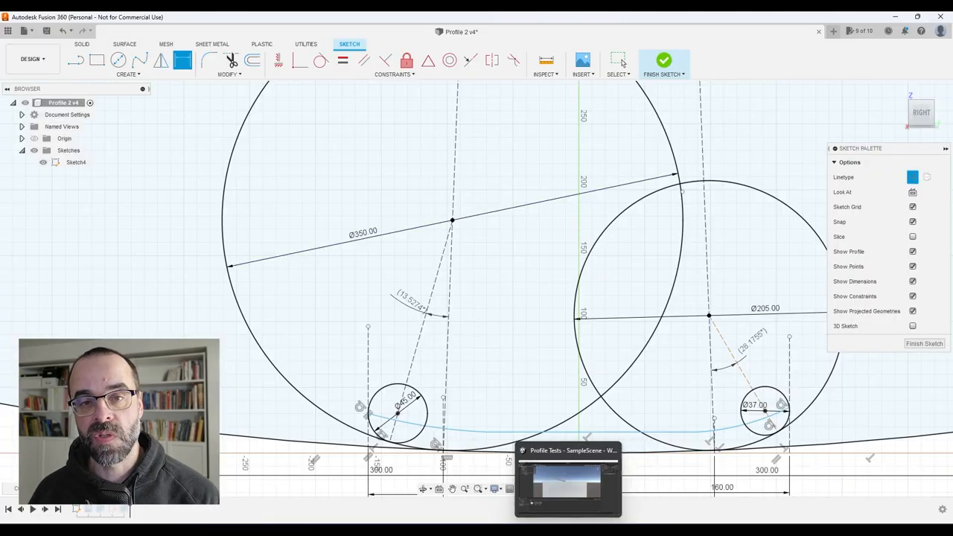
# - Review the angular wheel-circle dimensions in Fusion 360, then switch to JetBrains Rider
pyautogui.click(568, 480)
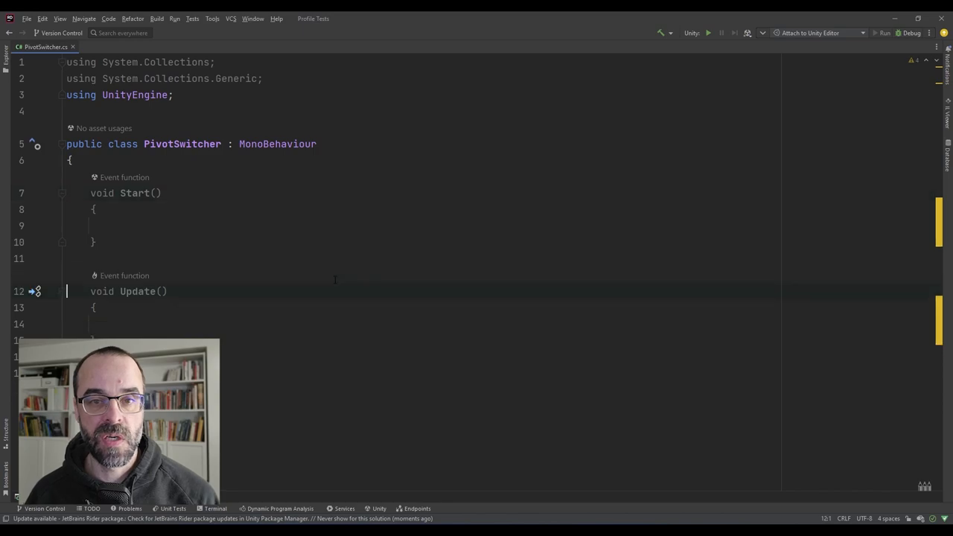
# - Declare [SerializeField] pivot Transforms and a [Range(-100f,100f)] public float WeightPosition
pyautogui.write('[SerializeField]')
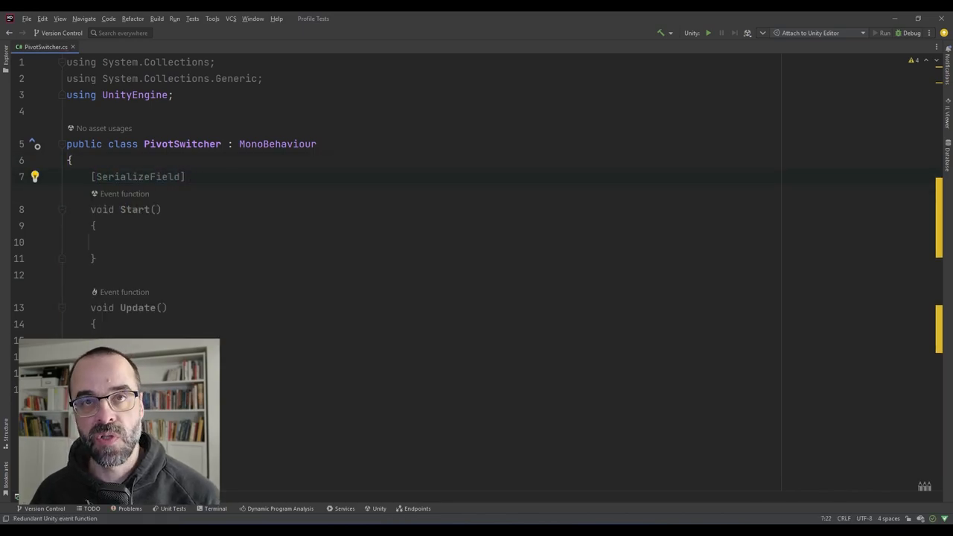
pyautogui.write('Transform MainPivot;')
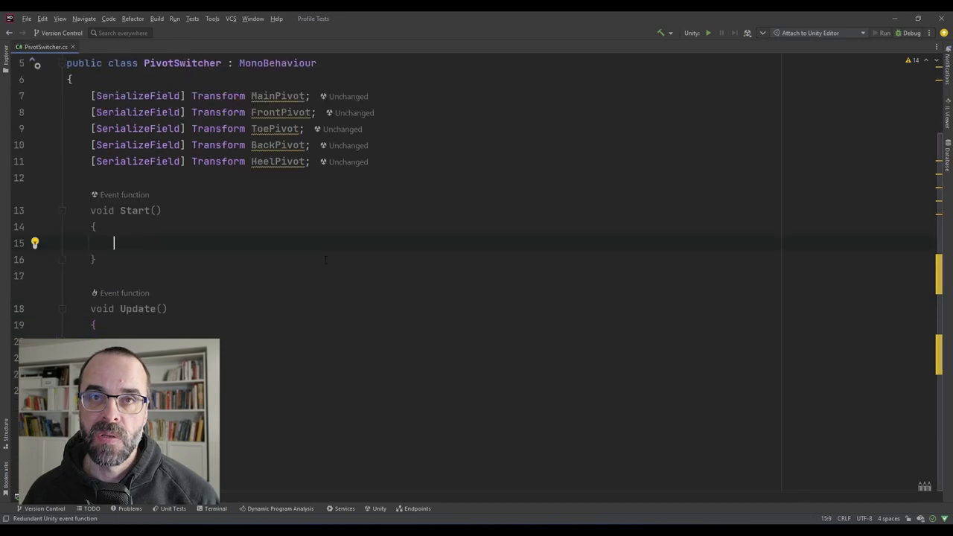
pyautogui.write('[Range(')
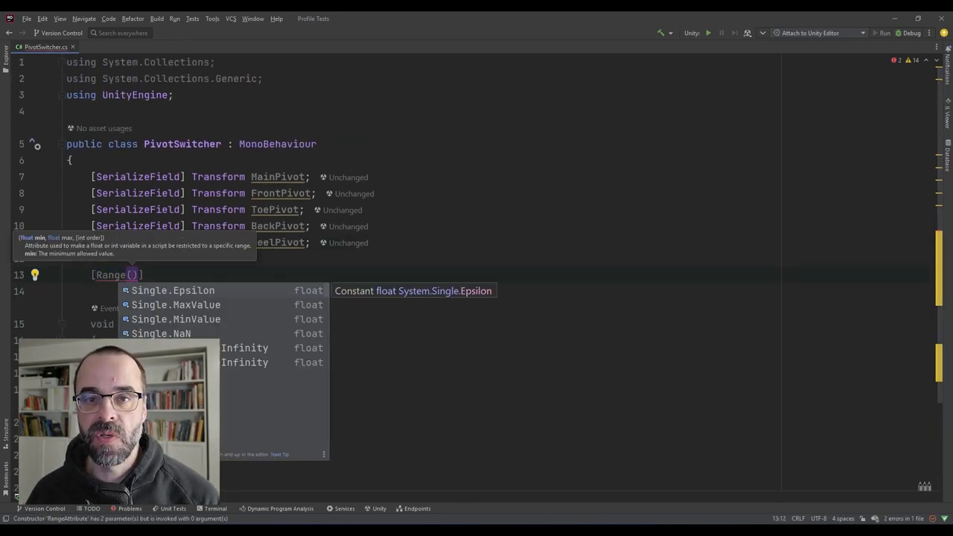
pyautogui.write('-100f,100f')
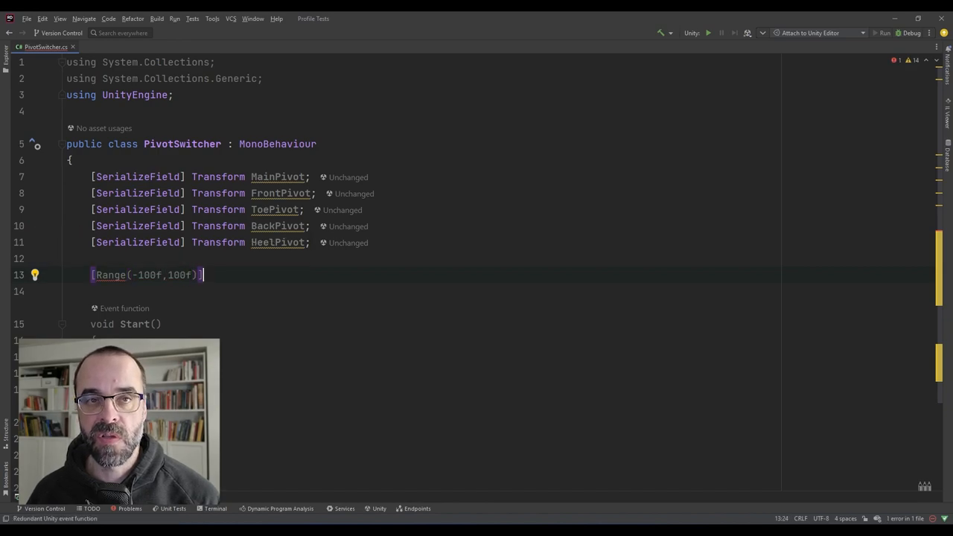
pyautogui.write('public')
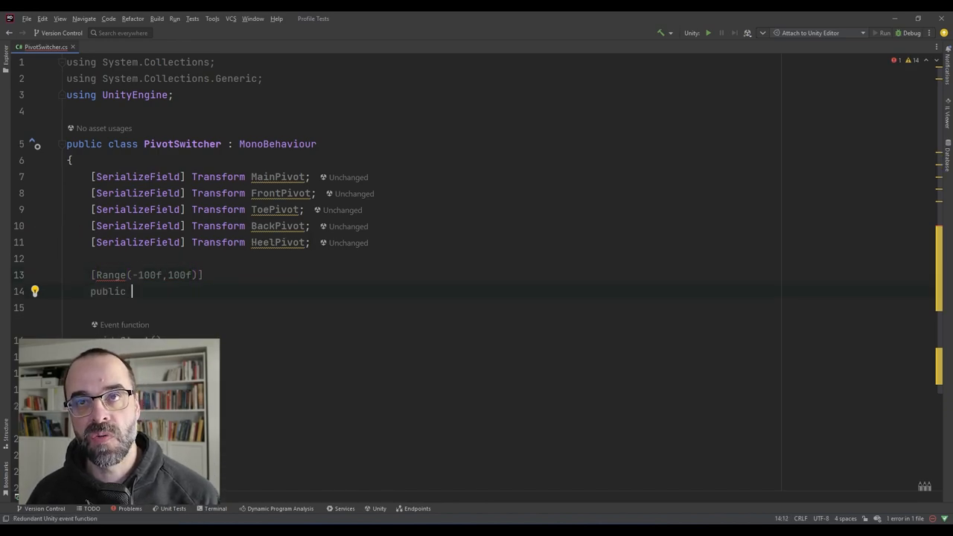
pyautogui.write('float WeightP')
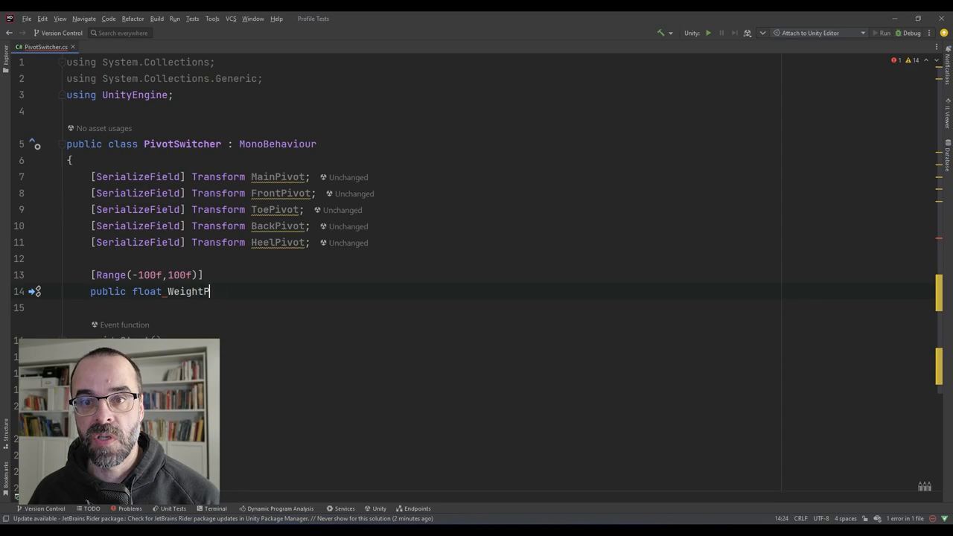
pyautogui.write('osition')
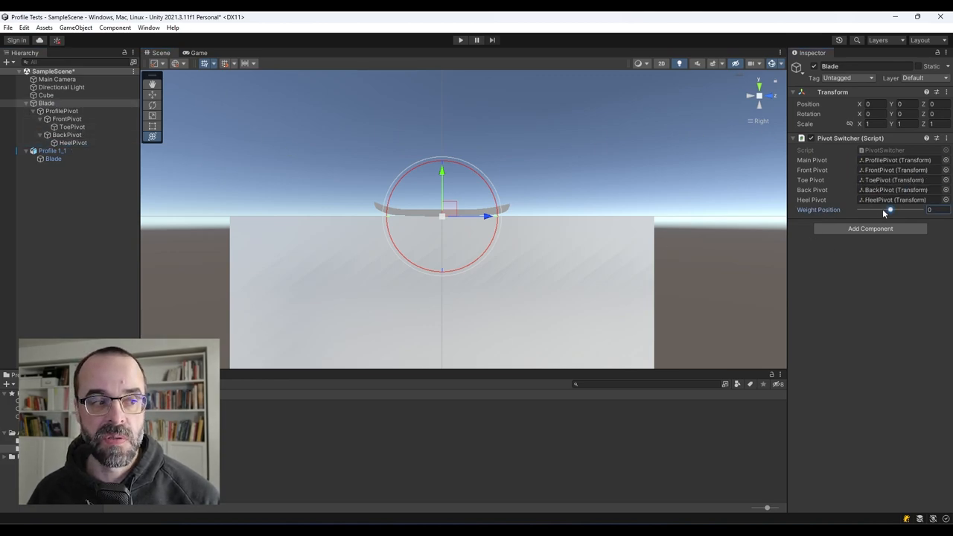
# - Adjust the blade's Weight Position and play the scene with BasePivot, FirstSegment, Hinge, Rotating
pyautogui.moveTo(890, 209); pyautogui.dragTo(892, 209)
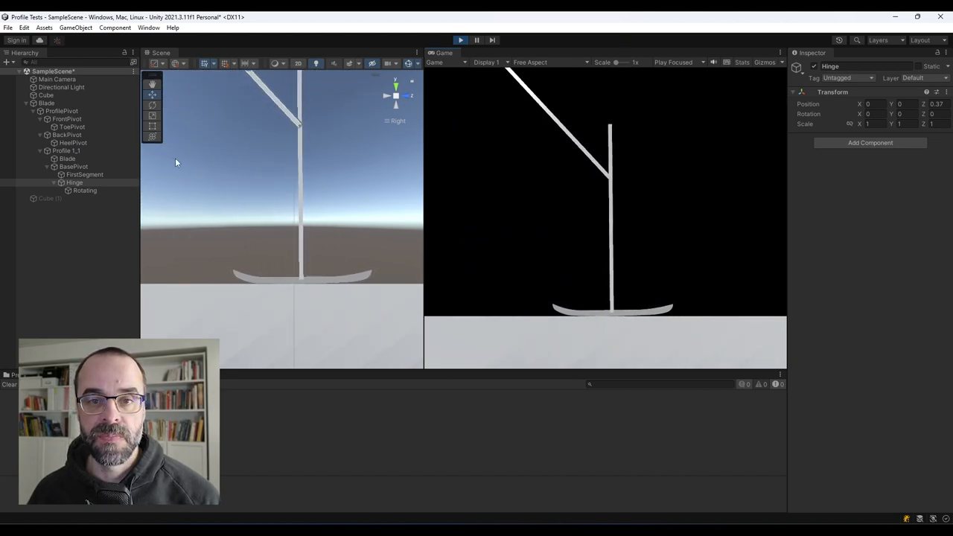
# - Stop play, add the cube, and set the Main Camera's orthographic size to 0.5
pyautogui.click(84, 190)
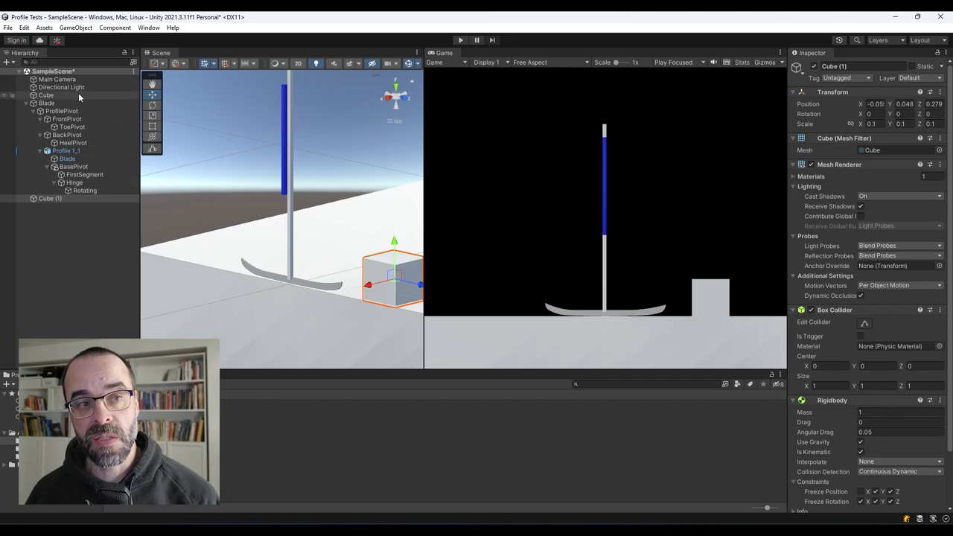
pyautogui.click(58, 79)
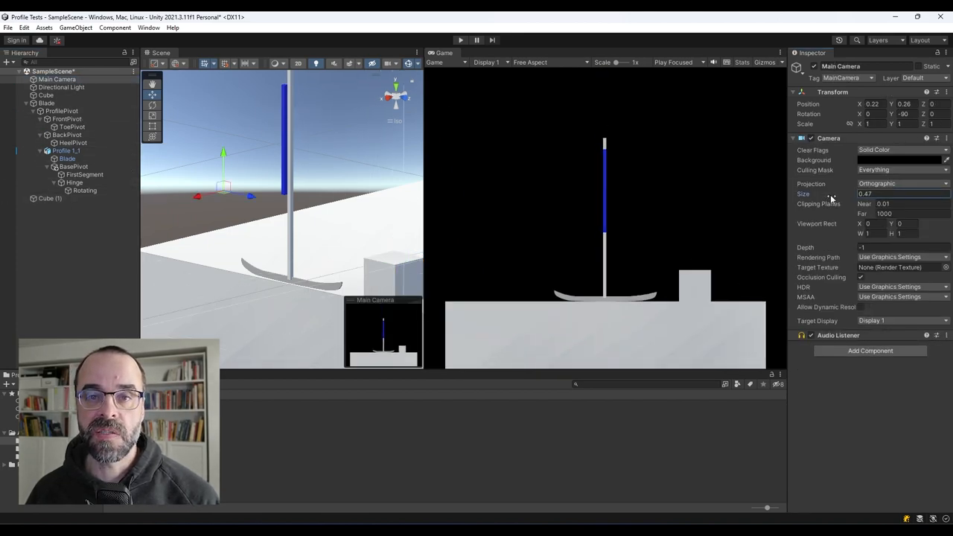
pyautogui.write('0.5')
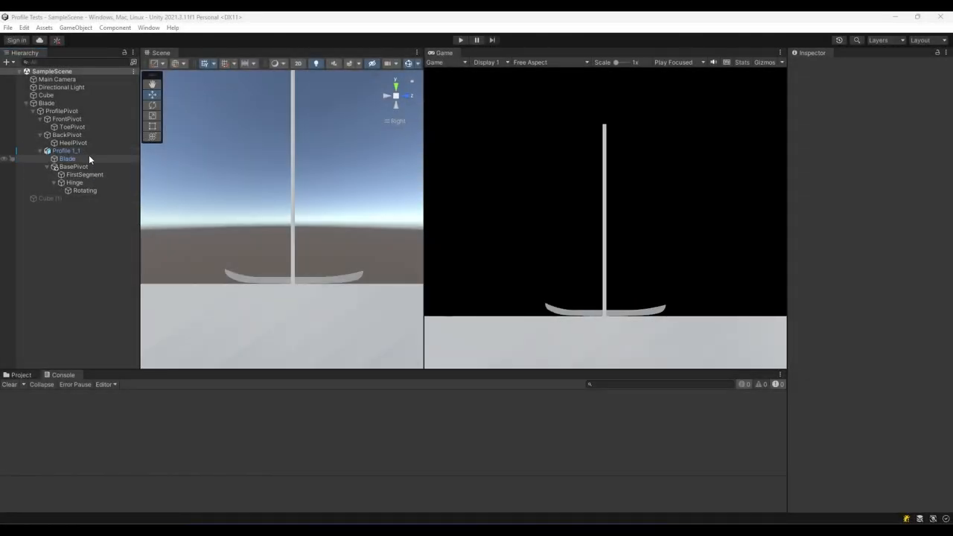
# - Check BasePivot and Profile 1_1 physics, then raise the Hinge's Z position up the pole
pyautogui.click(73, 166)
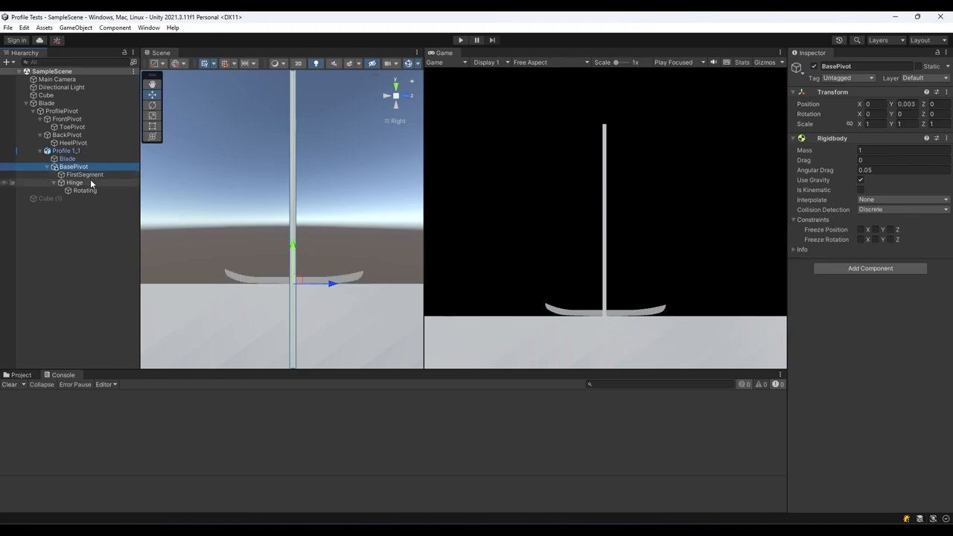
pyautogui.click(65, 150)
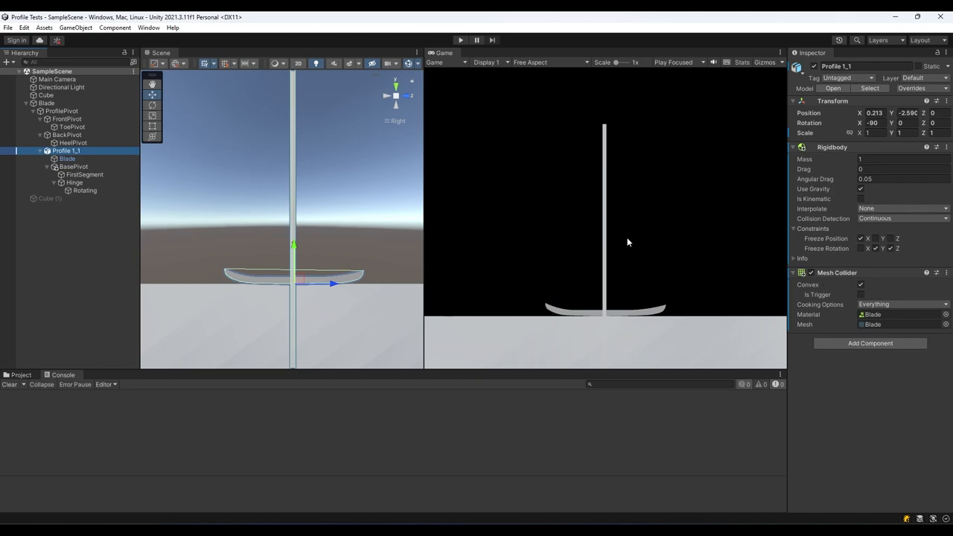
pyautogui.moveTo(434, 123)
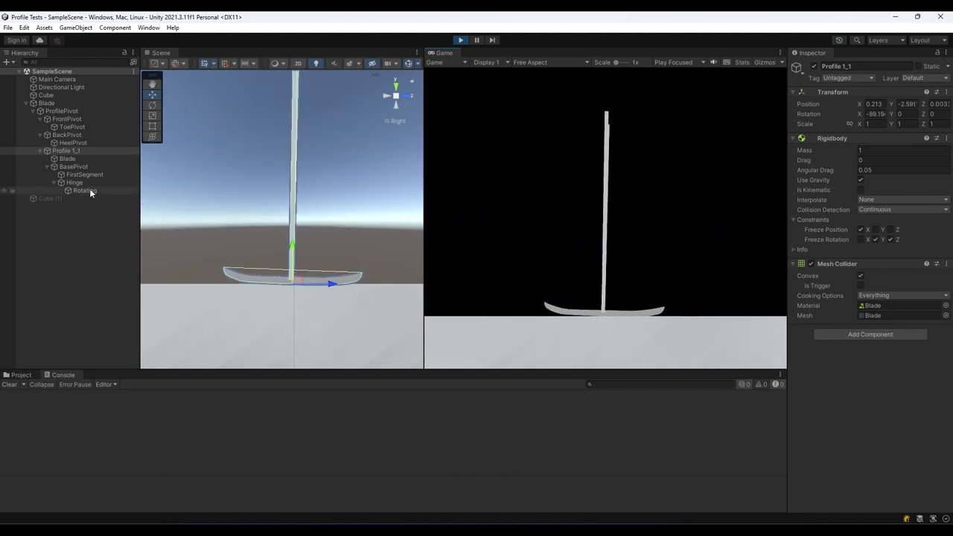
pyautogui.click(75, 183)
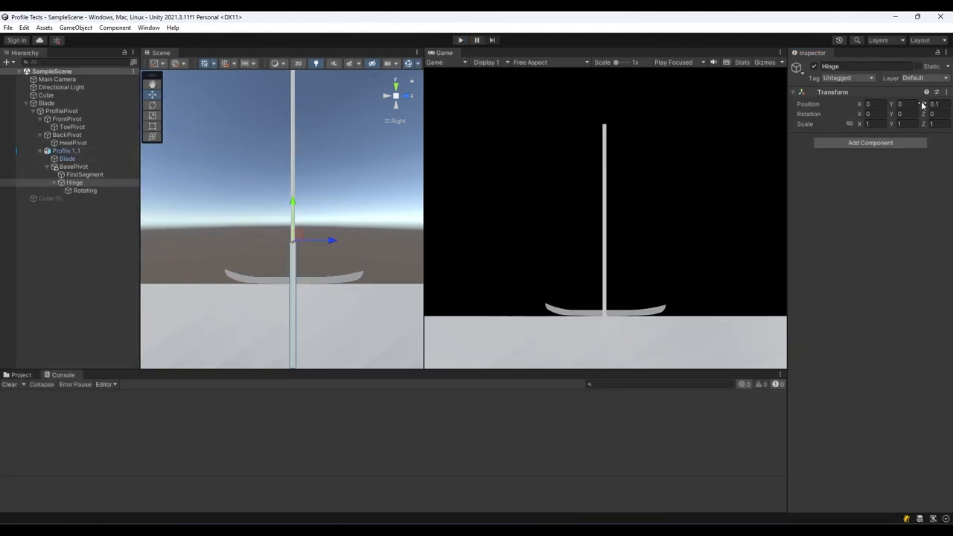
pyautogui.write('0.51')
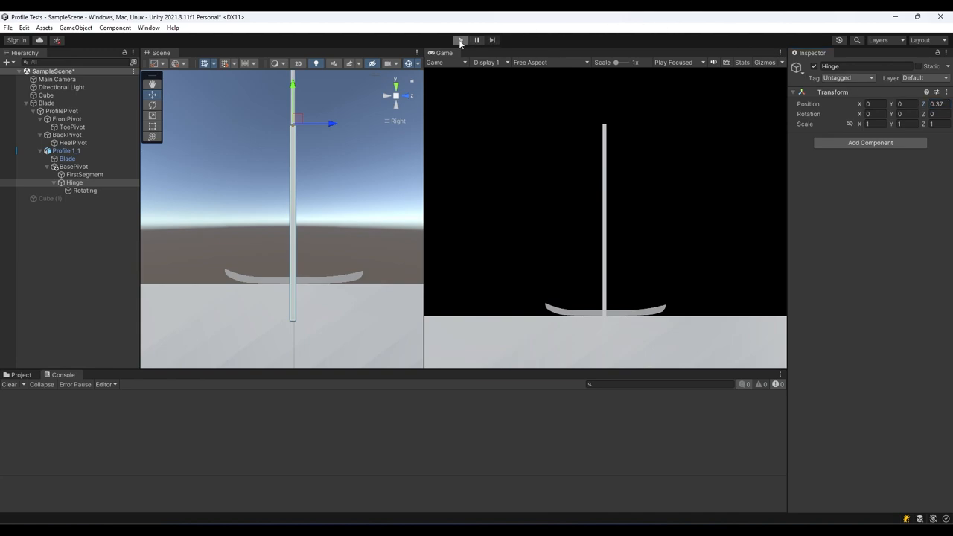
pyautogui.click(460, 40)
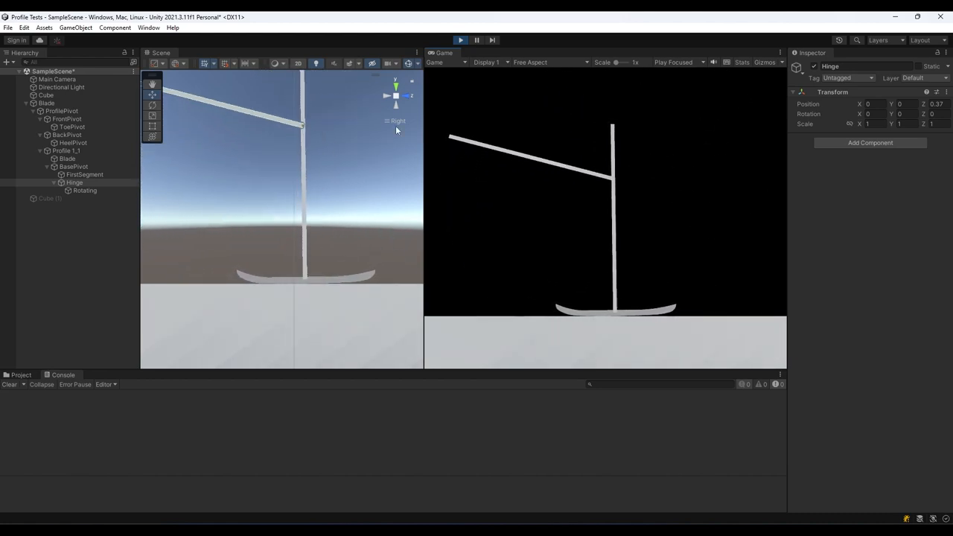
pyautogui.click(84, 190)
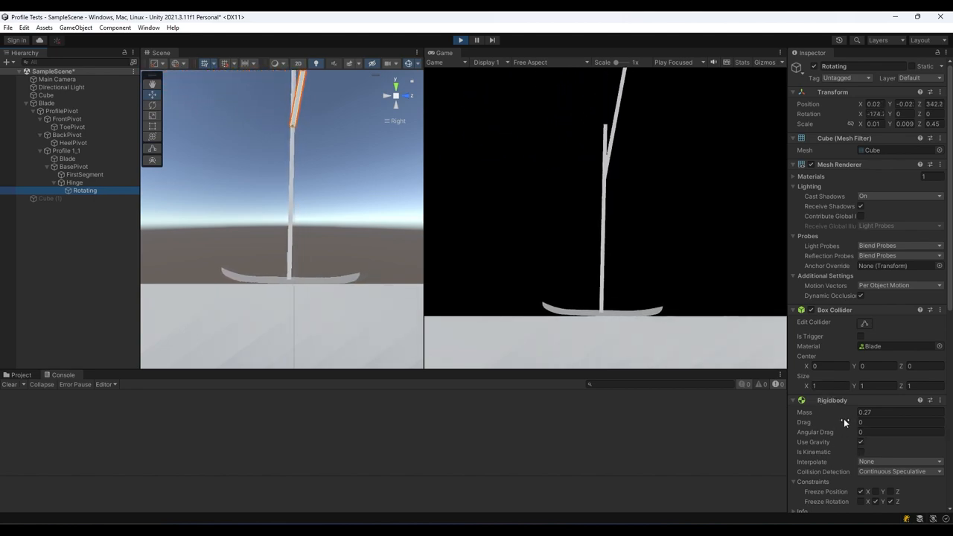
pyautogui.write('0.64')
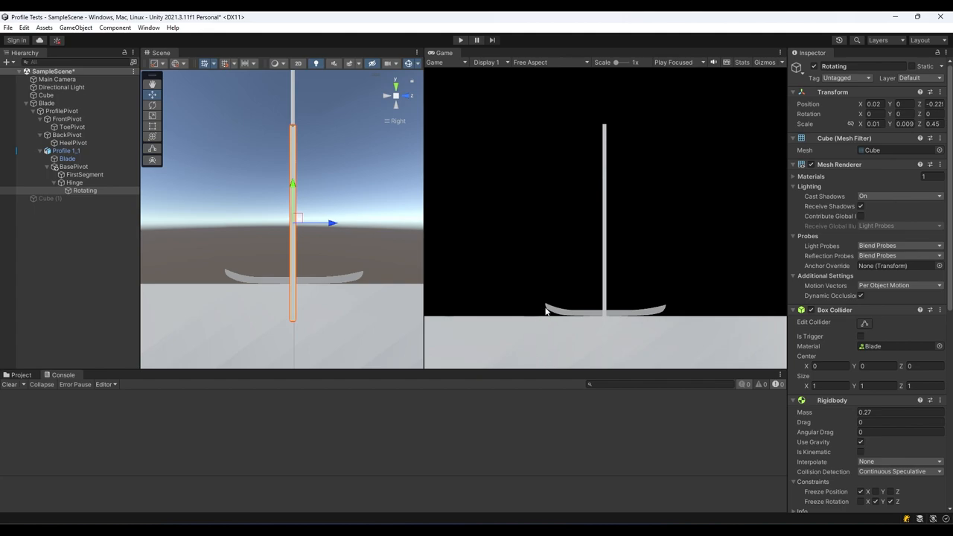
pyautogui.moveTo(538, 342)
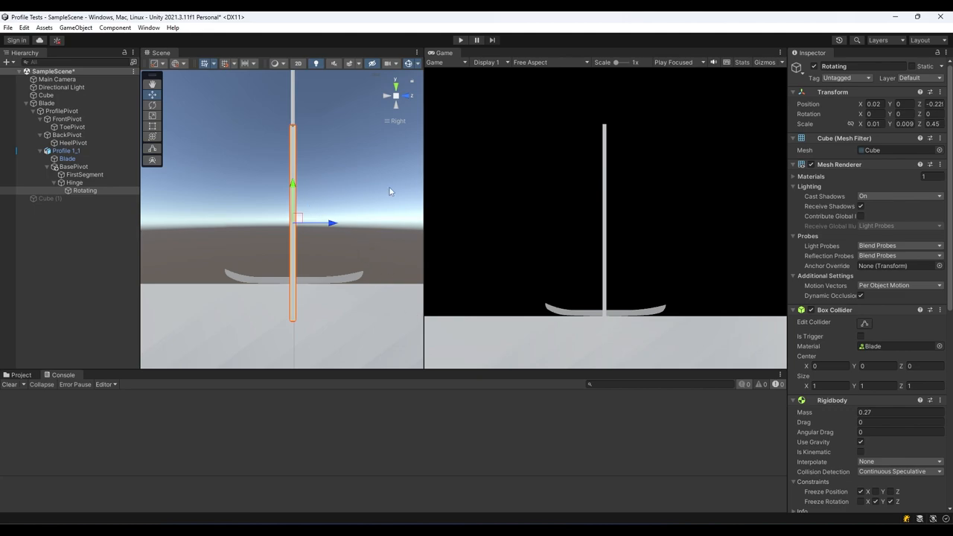
pyautogui.moveTo(331, 270)
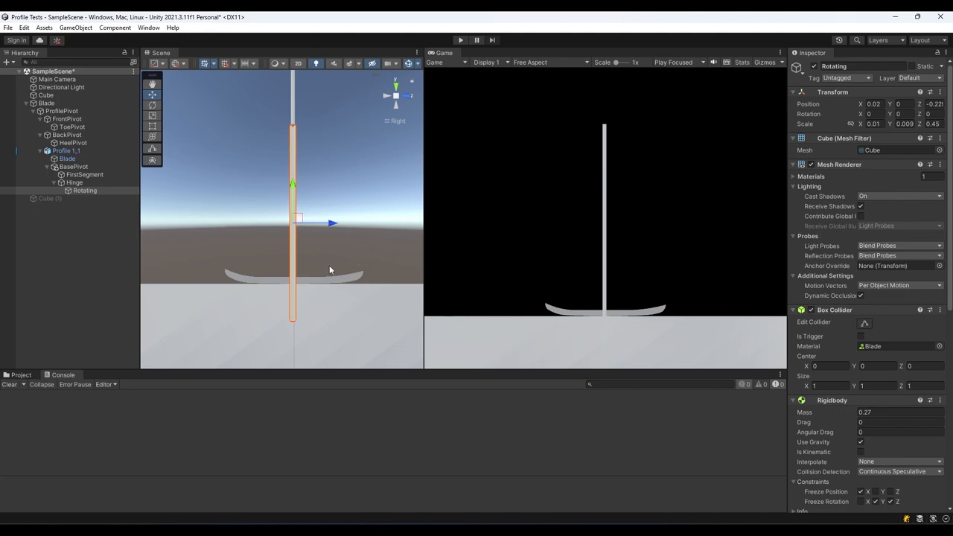
pyautogui.moveTo(307, 268)
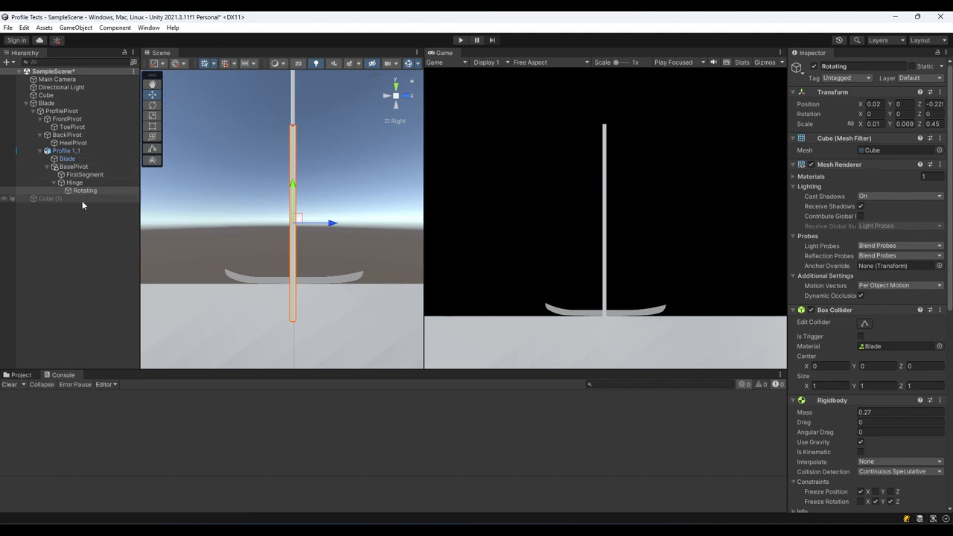
# - Activate Cube (1) beside the blade, also inspecting Hinge and FirstSegment
pyautogui.click(73, 182)
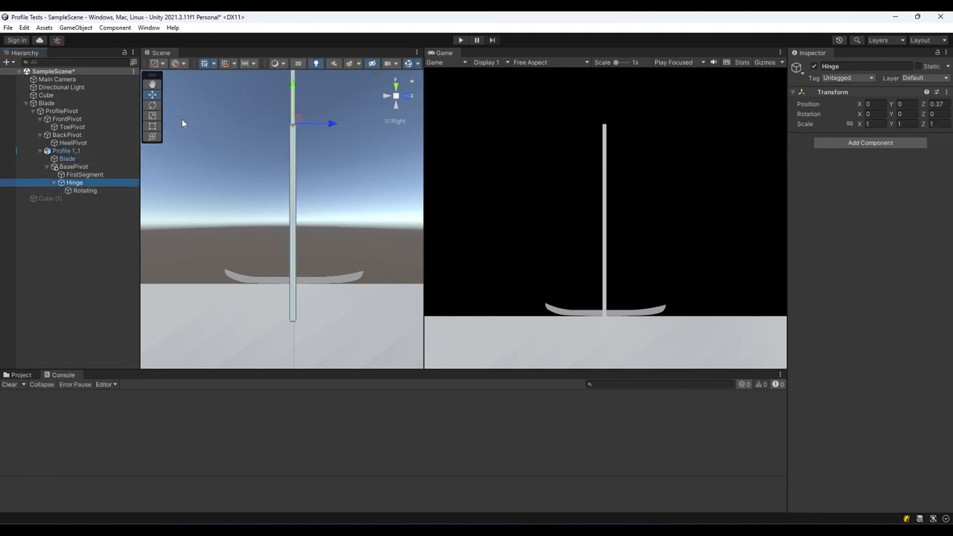
pyautogui.click(49, 198)
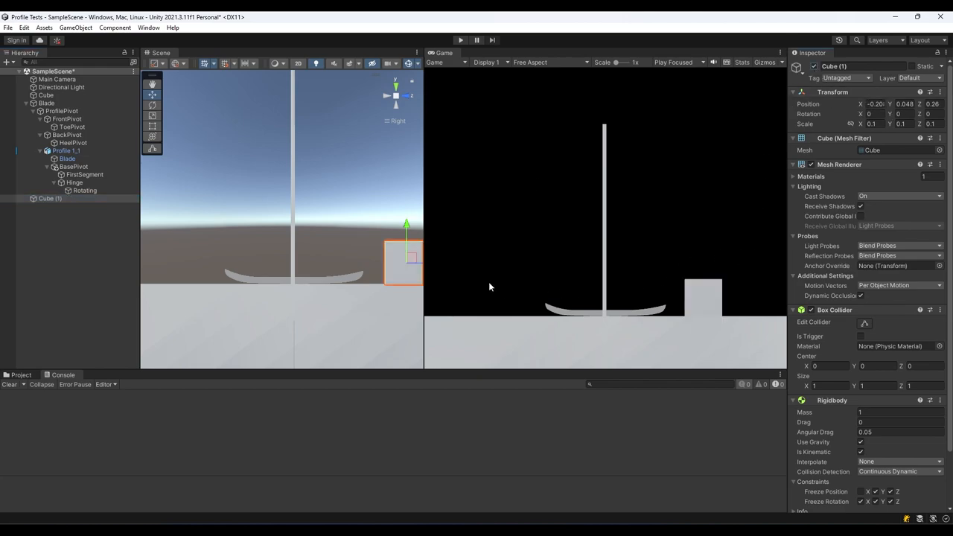
pyautogui.moveTo(294, 252)
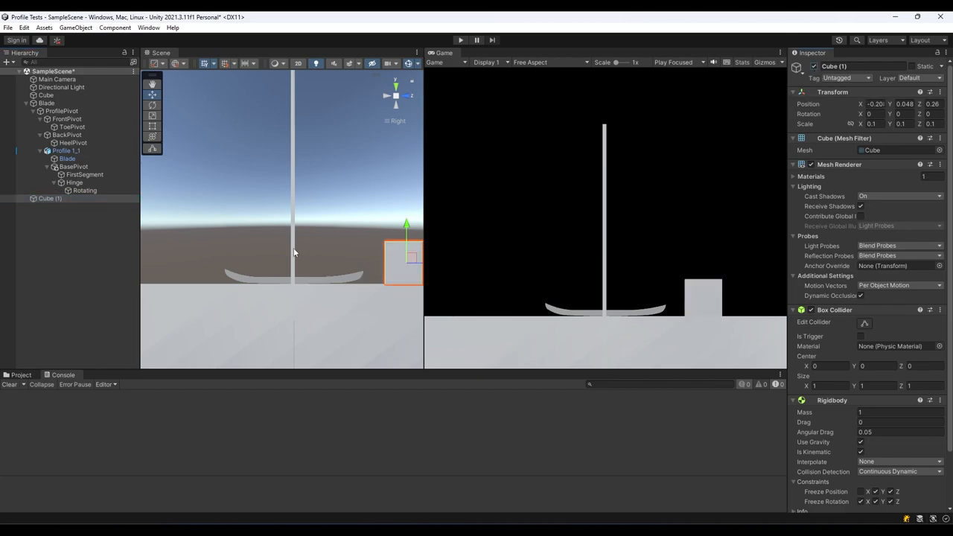
pyautogui.click(82, 174)
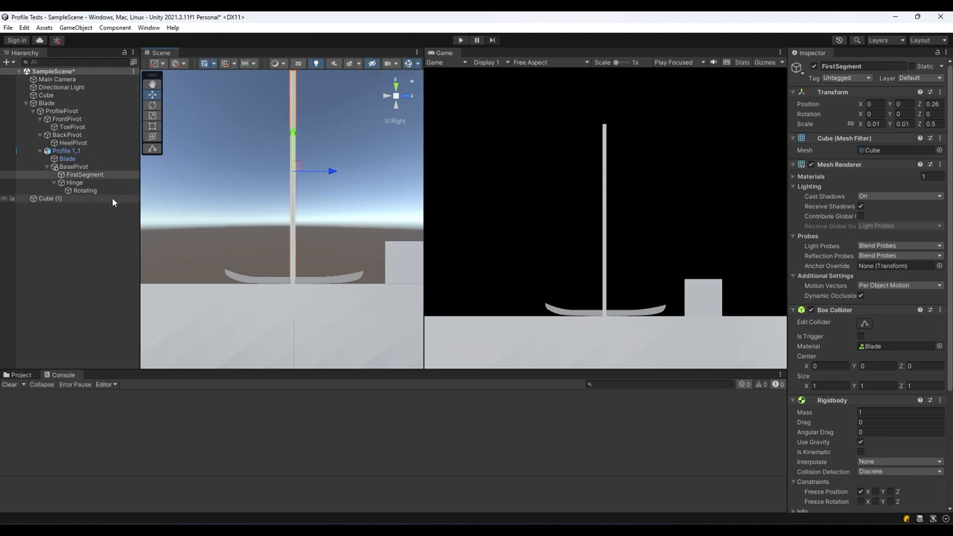
# - Select the Rotating arm and cut its Z scale from 0.45 to 0.26
pyautogui.click(84, 190)
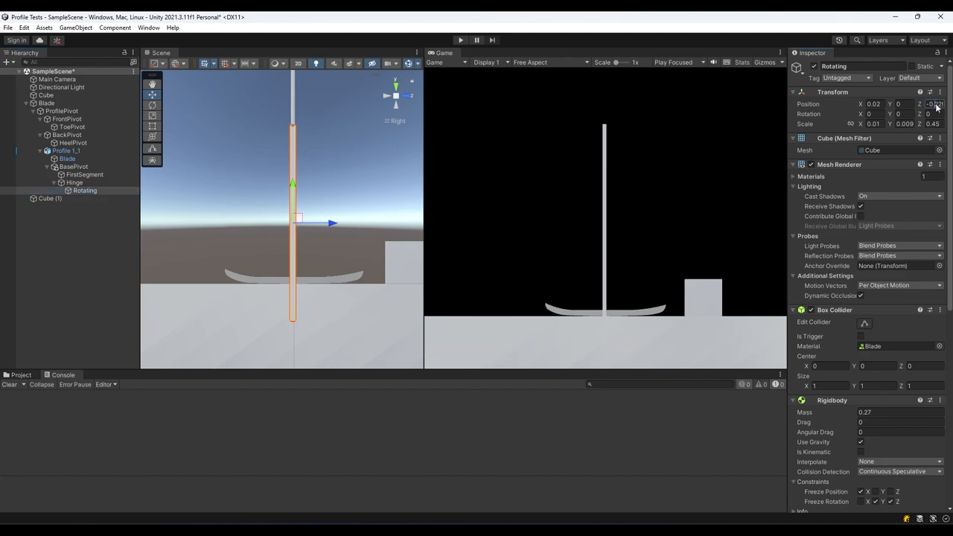
pyautogui.write('-0.1')
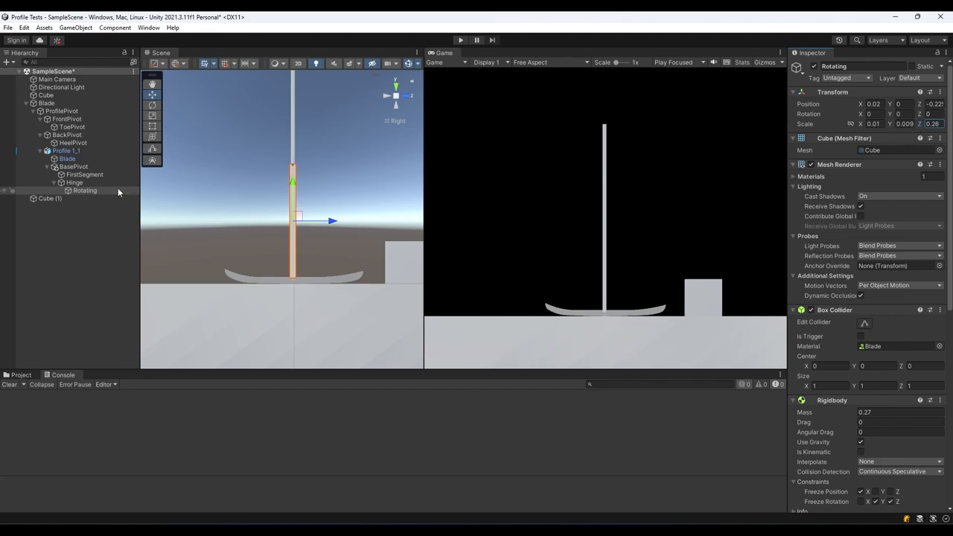
# - Drag the Hinge's Z position from 0.37 to 0.57, then show the Project assets
pyautogui.click(75, 183)
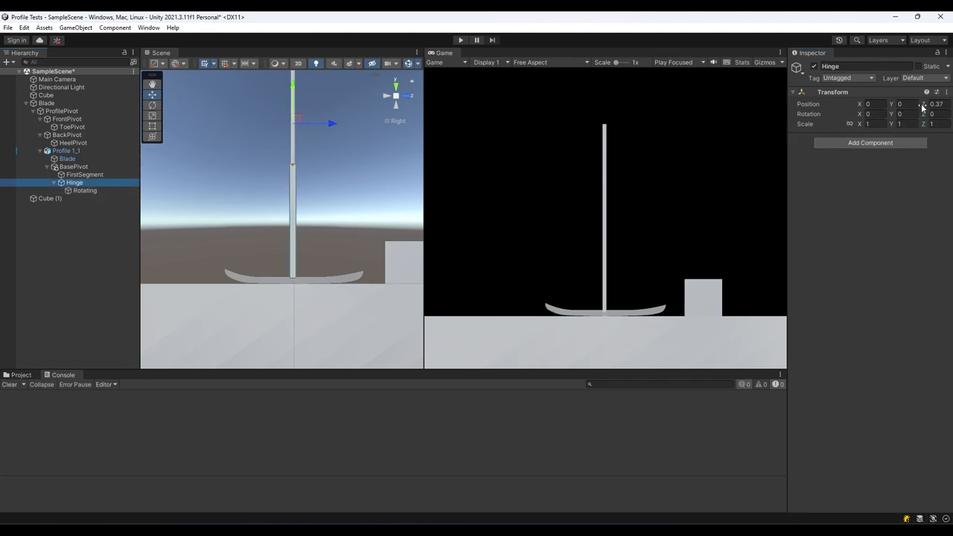
pyautogui.moveTo(934, 104); pyautogui.dragTo(938, 104)
pyautogui.write('0.57')
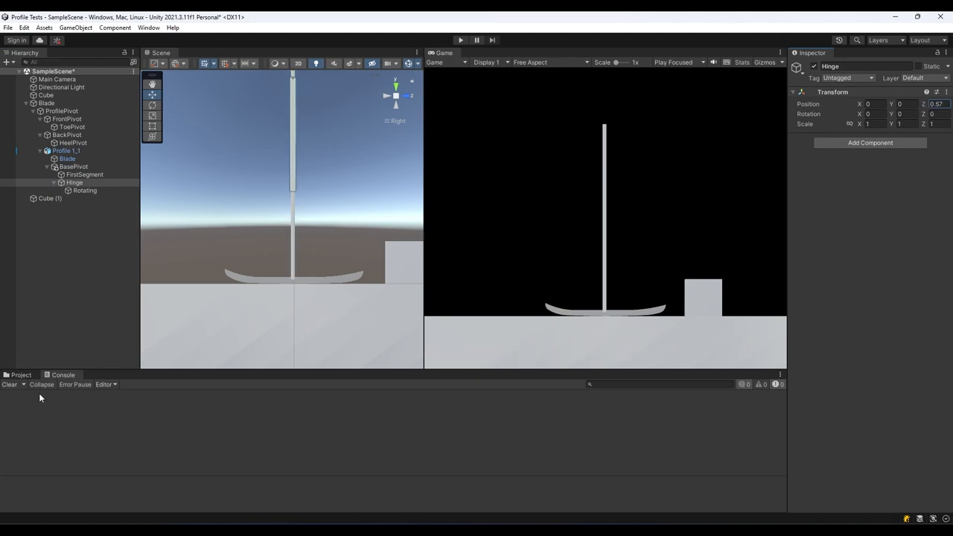
pyautogui.click(20, 375)
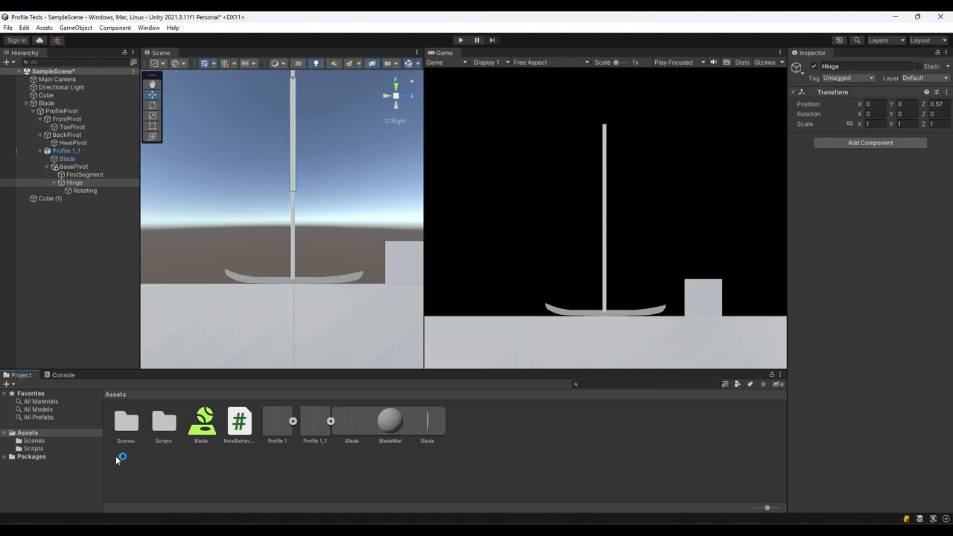
# - Add a Materials folder under Assets and create the RotatingArm material inside it
pyautogui.rightClick(119, 457)
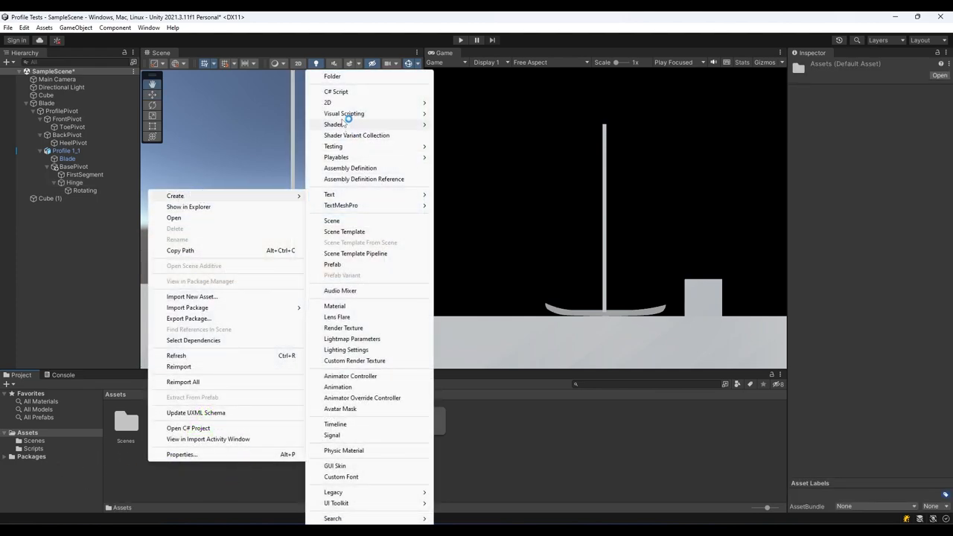
pyautogui.click(332, 75)
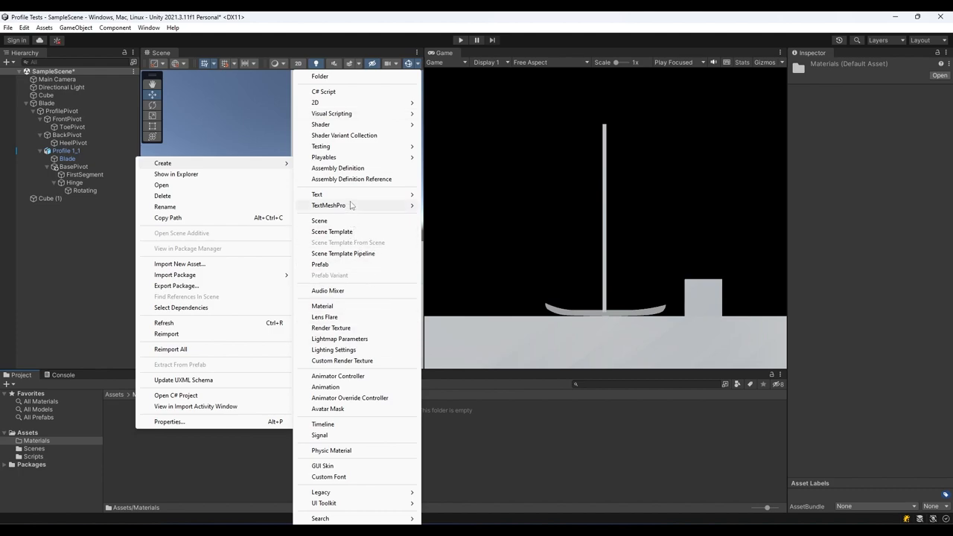
pyautogui.moveTo(365, 129)
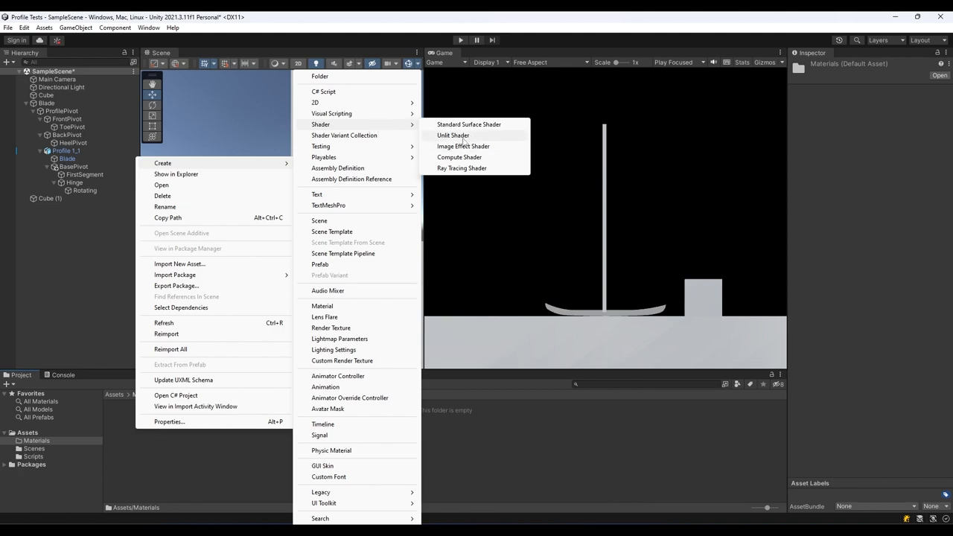
pyautogui.moveTo(361, 290)
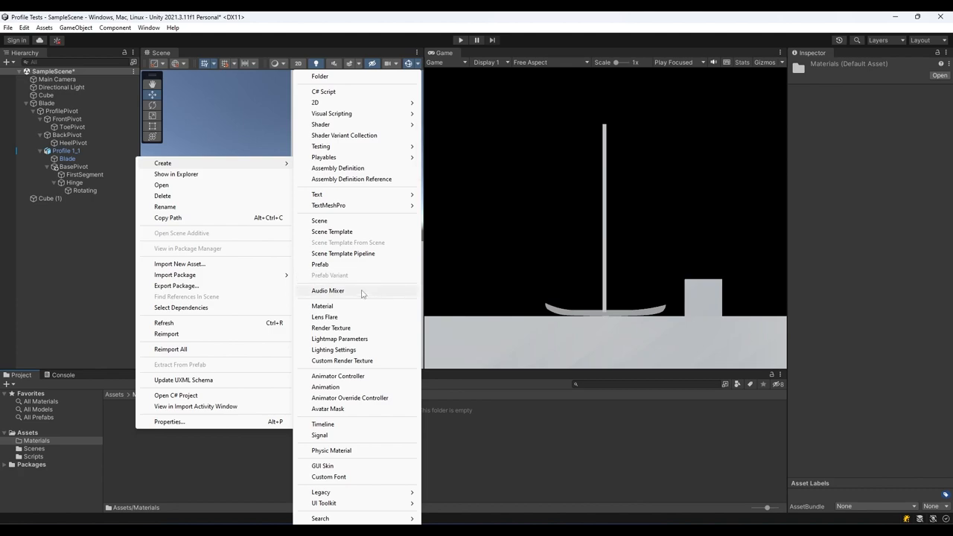
pyautogui.click(322, 305)
pyautogui.write('RotatingArm')
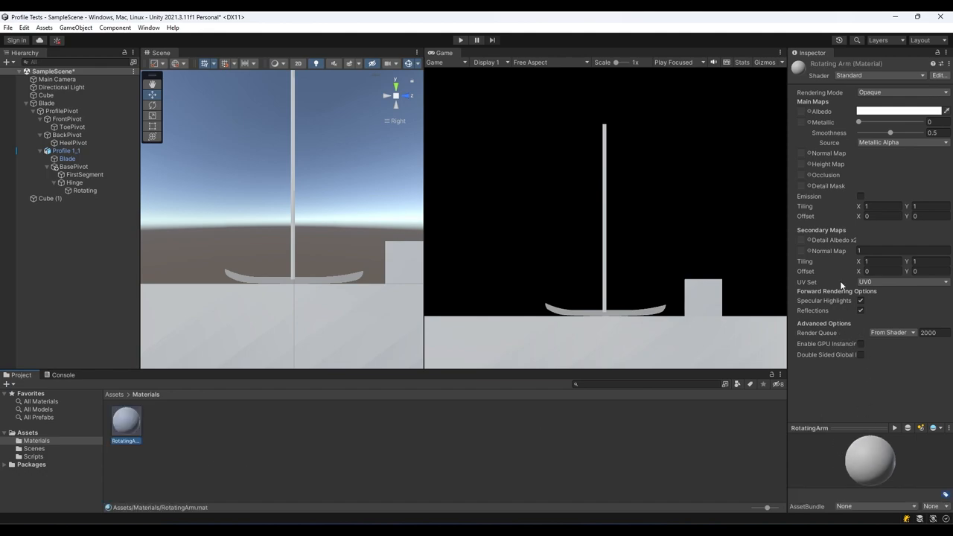
# - Set the RotatingArm material's Albedo colour to blue (001CFF)
pyautogui.click(860, 111)
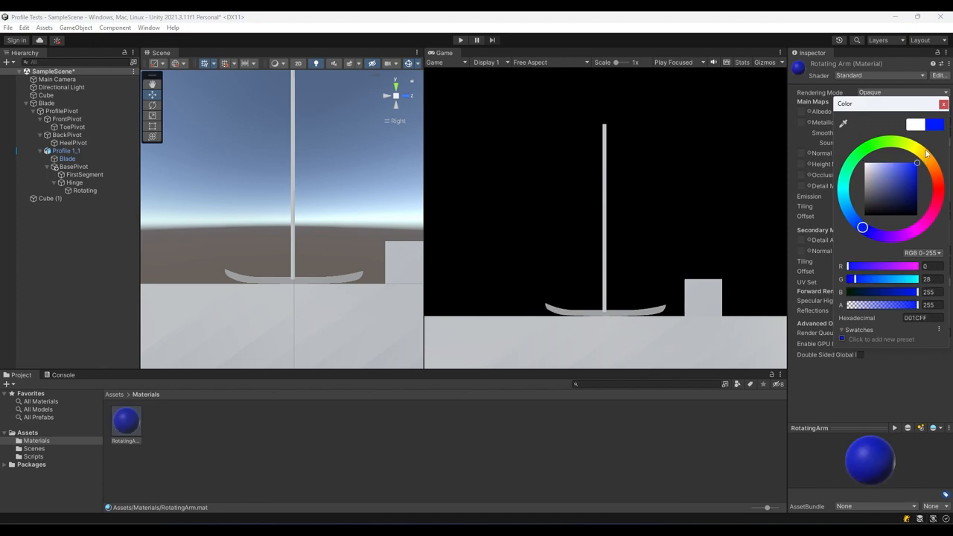
pyautogui.click(943, 104)
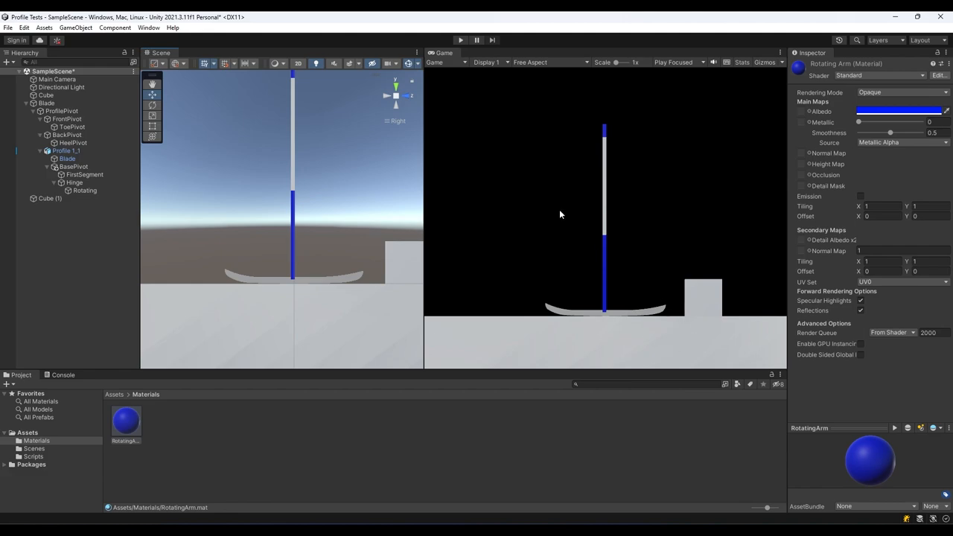
pyautogui.moveTo(303, 279)
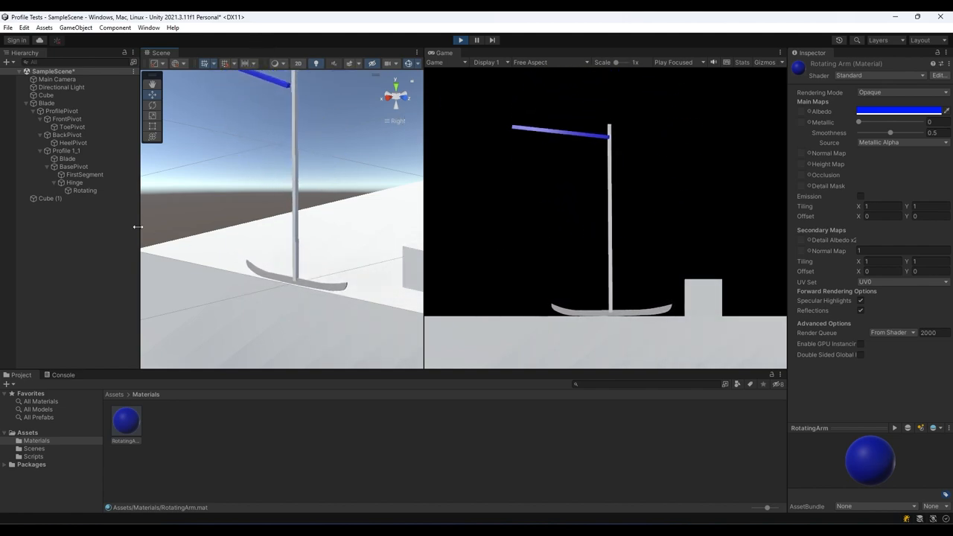
# - Select the Hinge and then the Rotating arm while the arm swings in Play mode
pyautogui.click(73, 182)
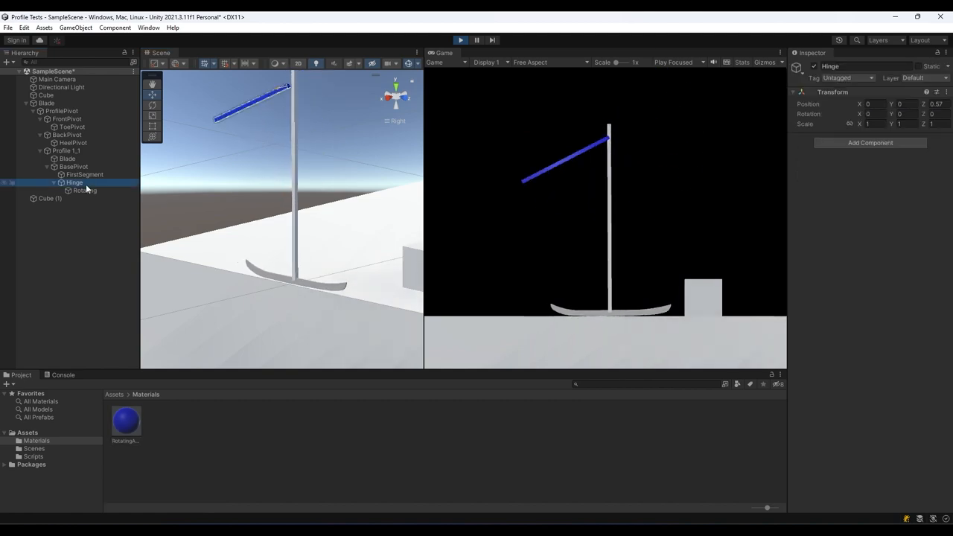
pyautogui.click(85, 190)
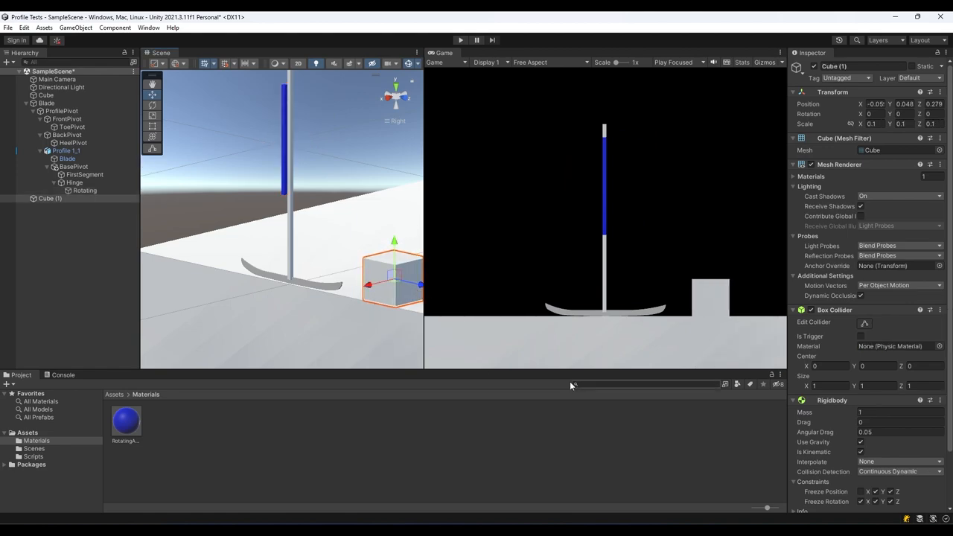
# - Run and stop a test, then set the Main Camera's orthographic Size to 0.5
pyautogui.click(85, 189)
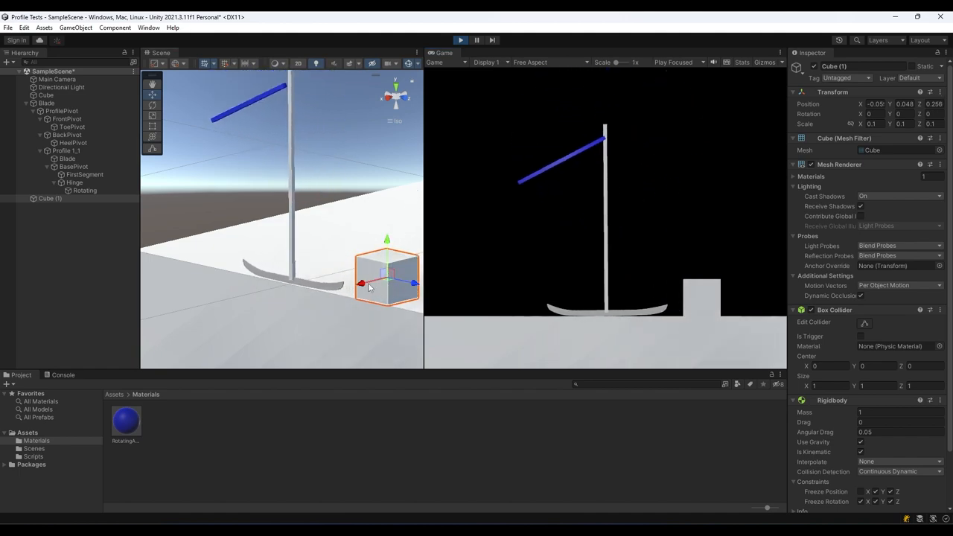
pyautogui.click(459, 40)
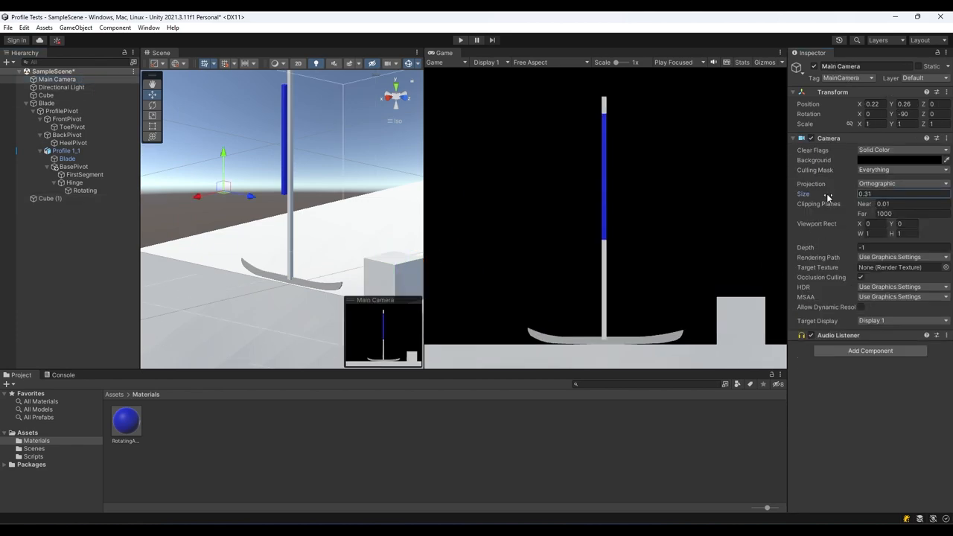
pyautogui.click(45, 95)
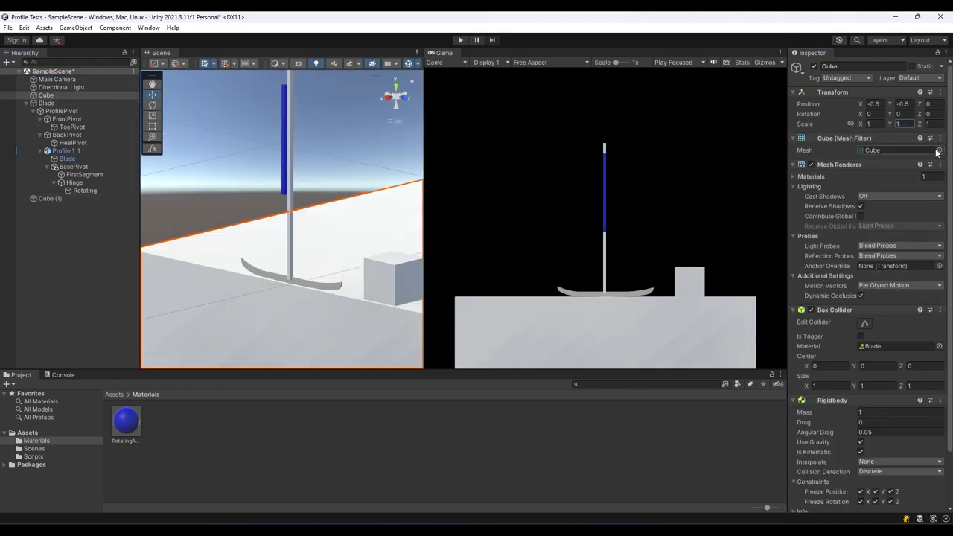
pyautogui.click(58, 79)
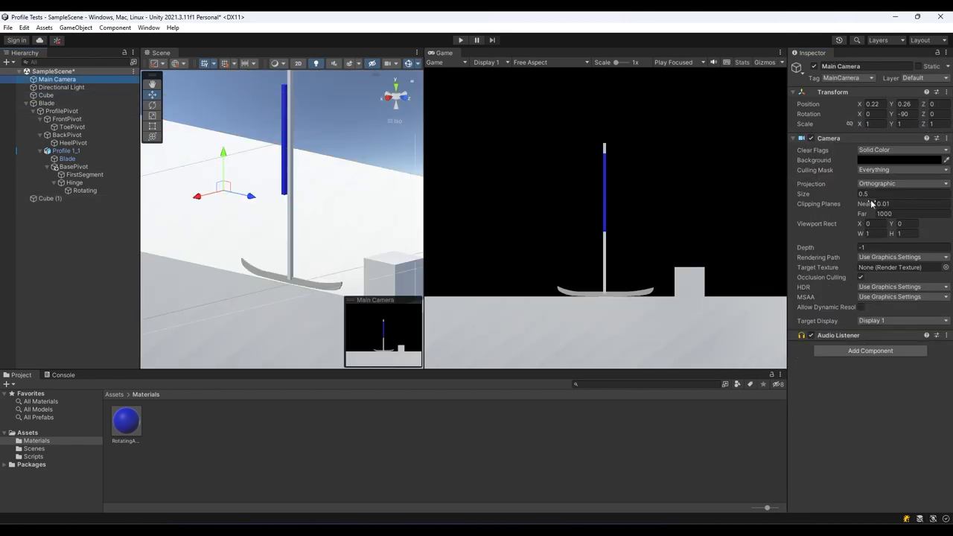
pyautogui.click(393, 279)
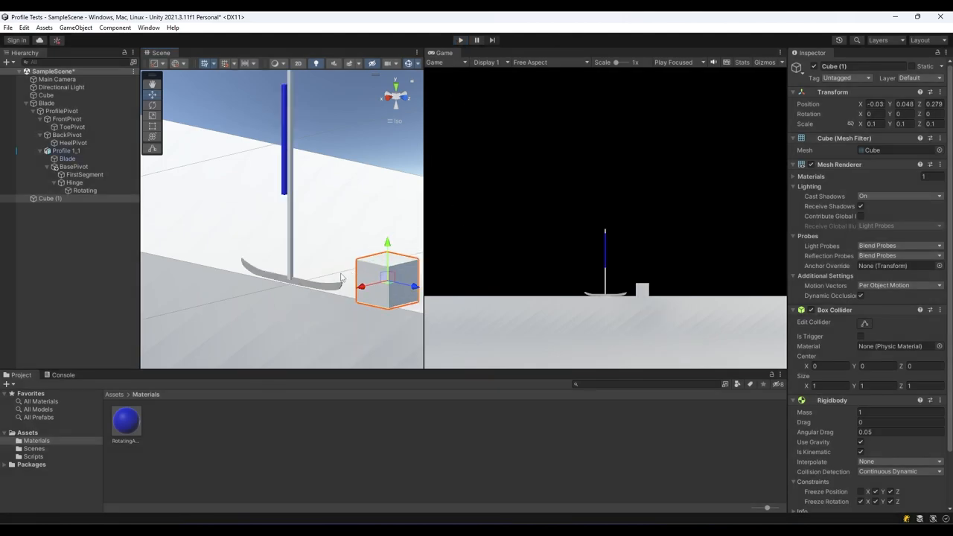
# - Run another arm-spinning test, stop Play mode, and nudge Cube (1) in the scene
pyautogui.click(460, 40)
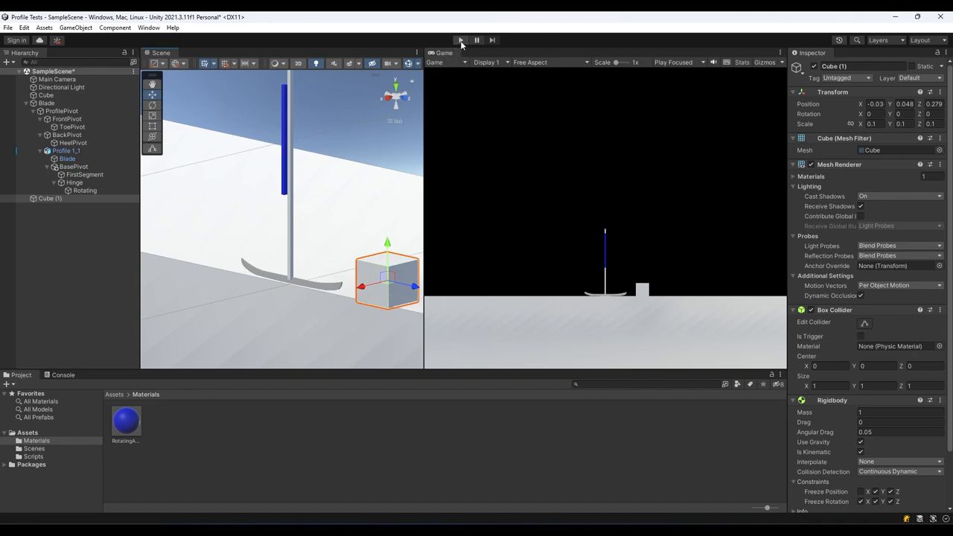
pyautogui.click(460, 41)
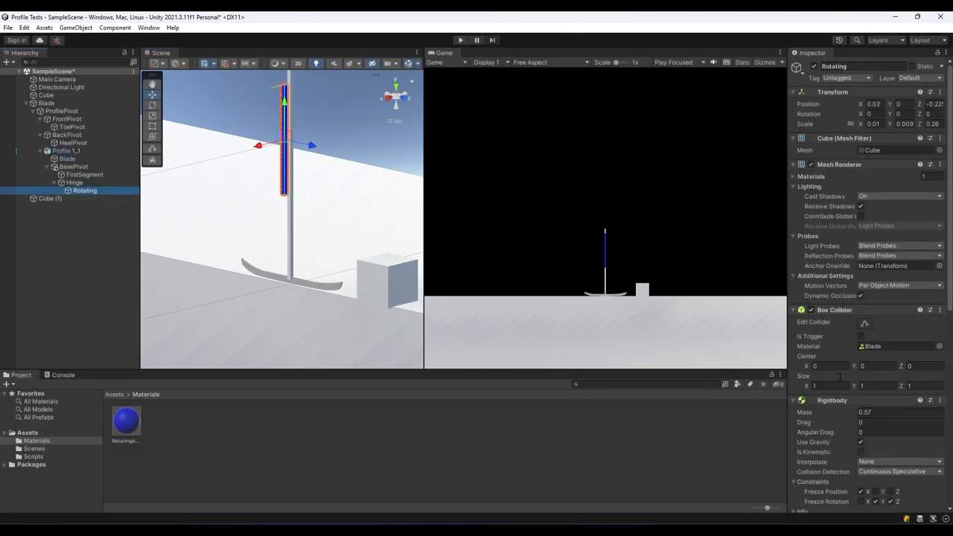
pyautogui.scroll(-3)
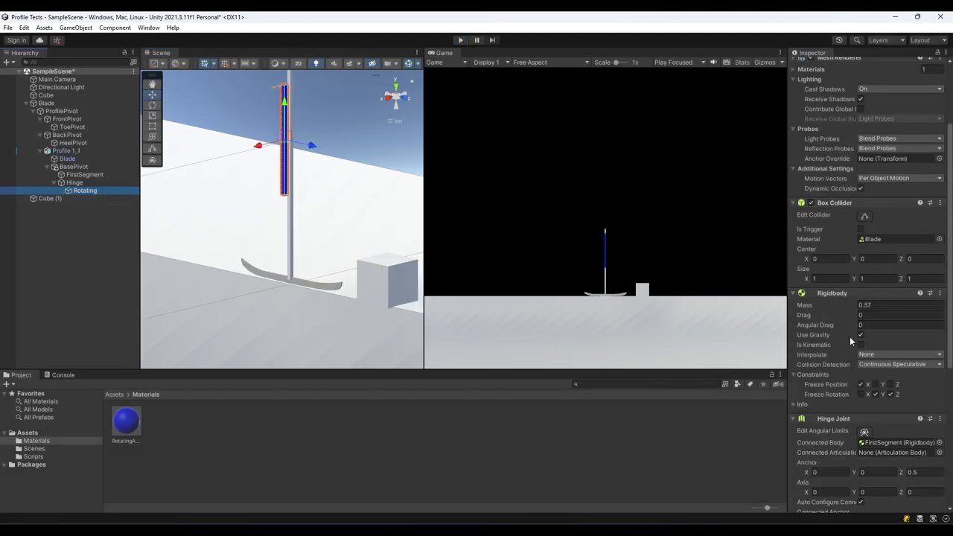
pyautogui.scroll(-3)
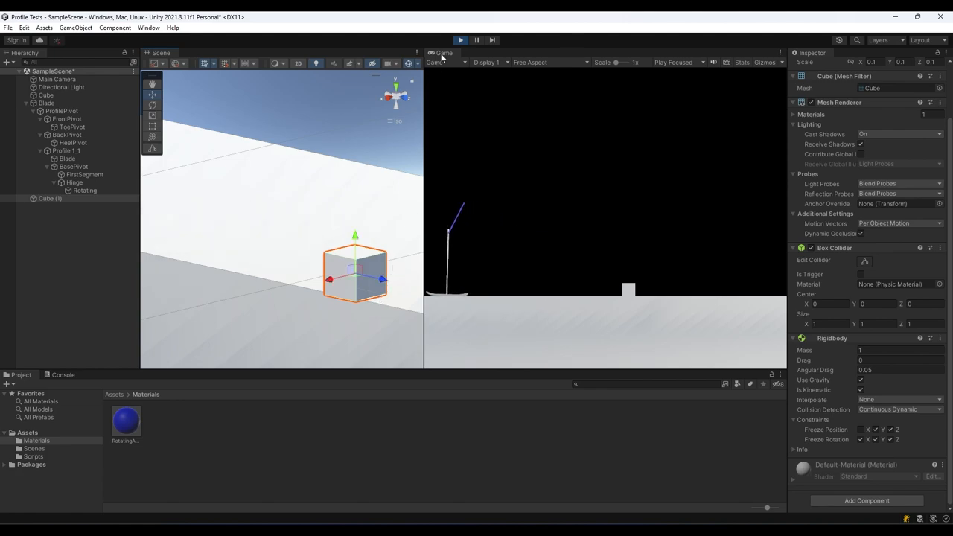
pyautogui.click(460, 41)
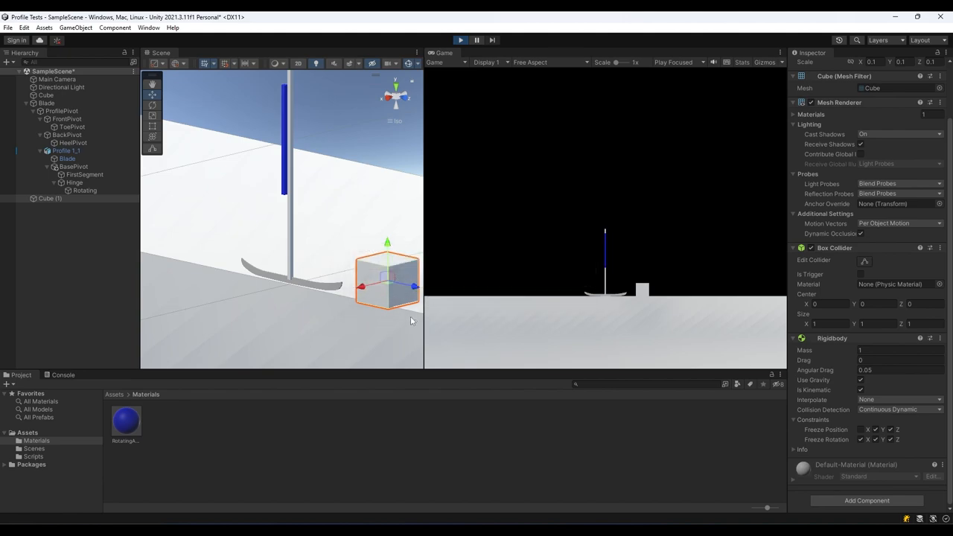
pyautogui.moveTo(387, 282); pyautogui.dragTo(320, 268)
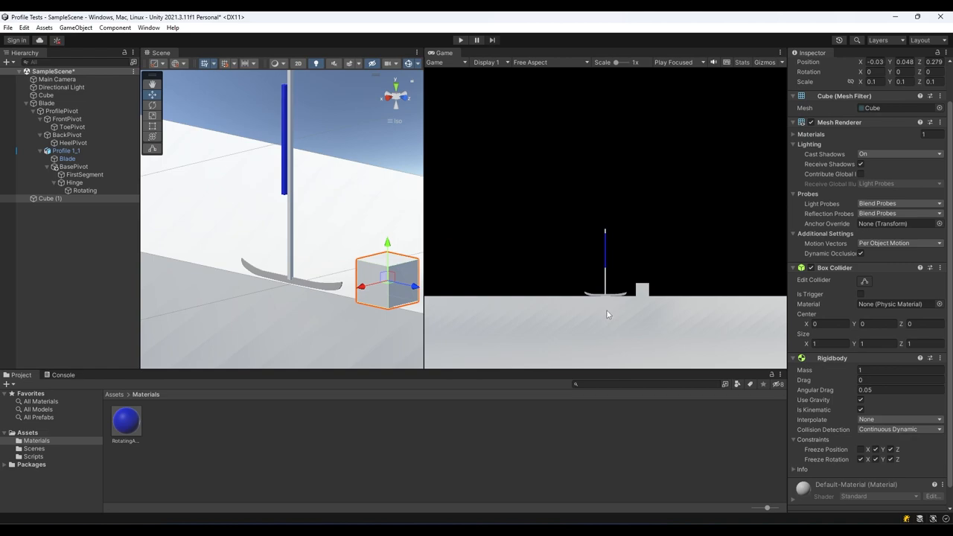
pyautogui.moveTo(583, 314)
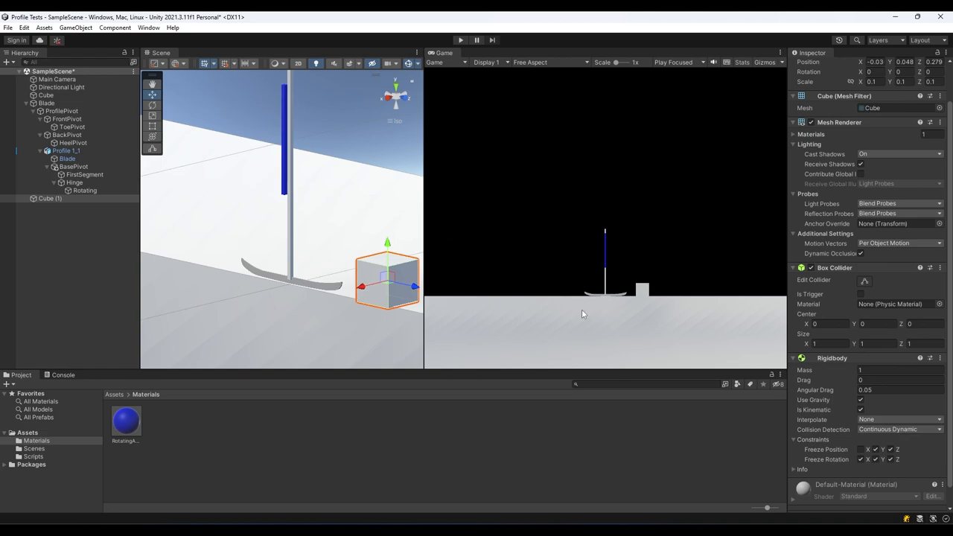
pyautogui.moveTo(271, 359)
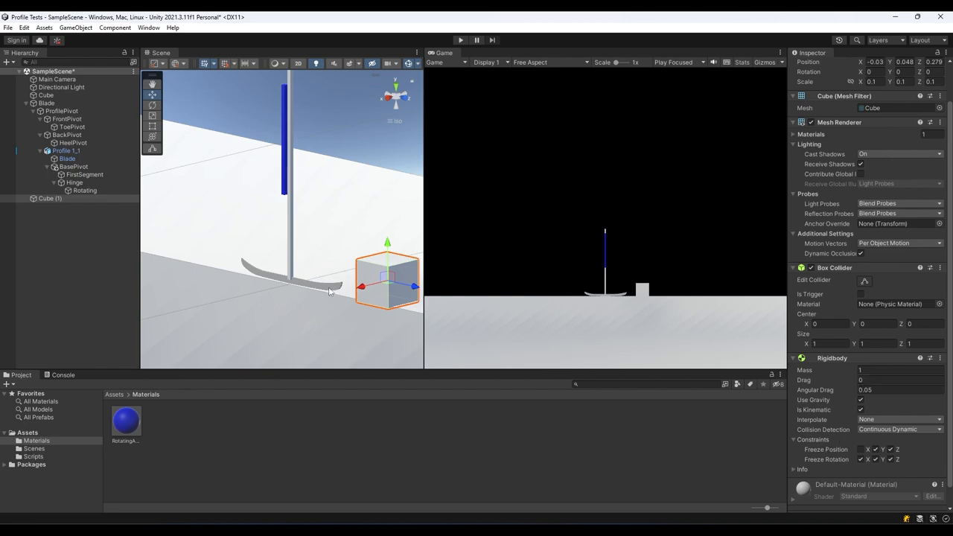
# - Give Rotating mass 0.15 and hinge motor Target Velocity -150, then start Play
pyautogui.click(85, 190)
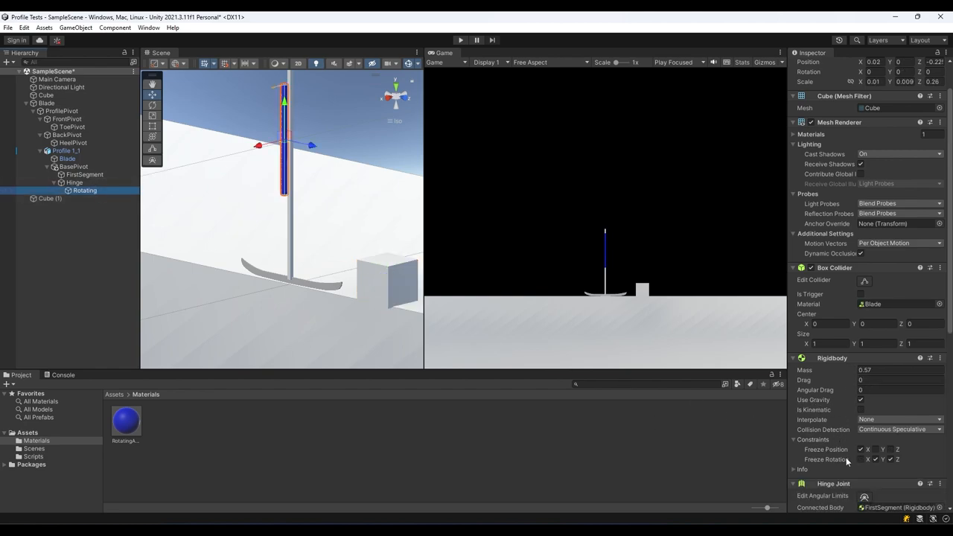
pyautogui.moveTo(860, 455)
pyautogui.write('0.15')
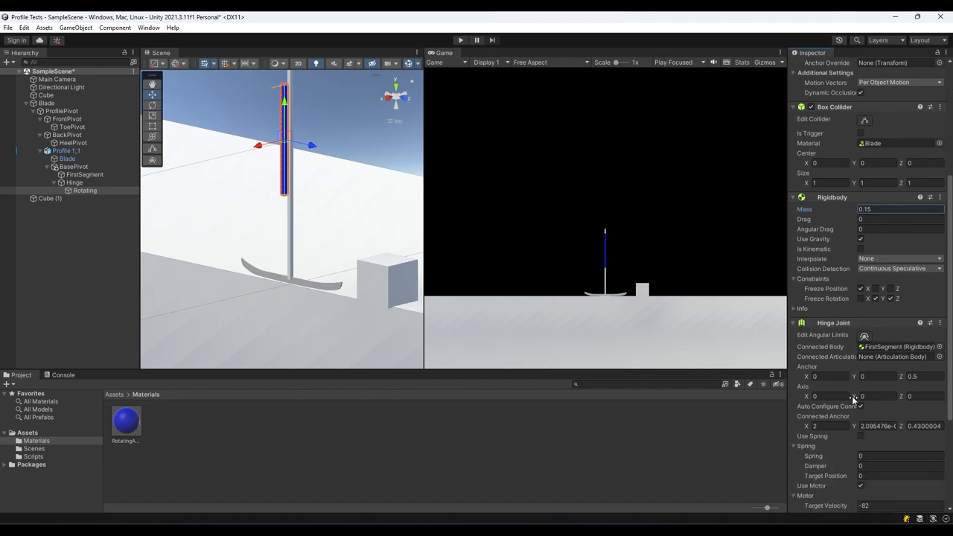
pyautogui.scroll(-3)
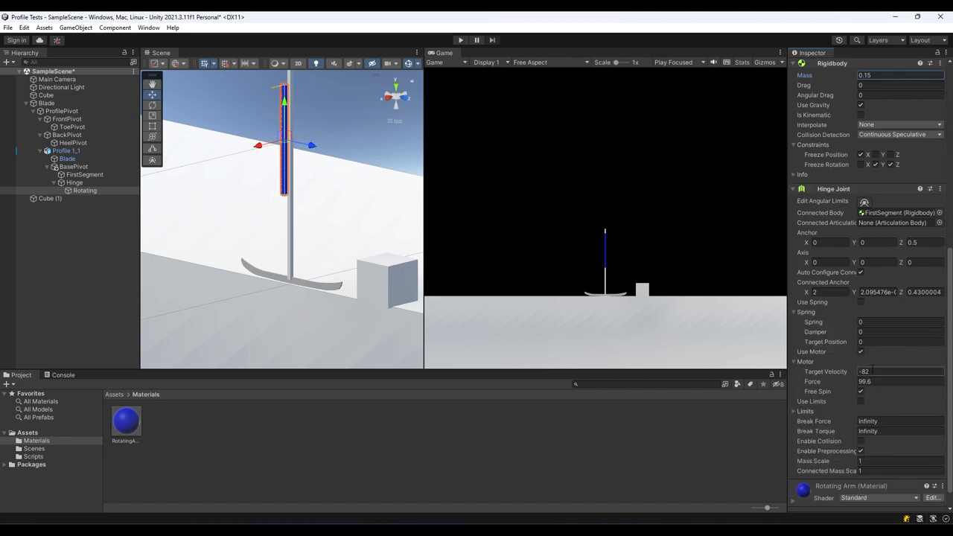
pyautogui.click(894, 370)
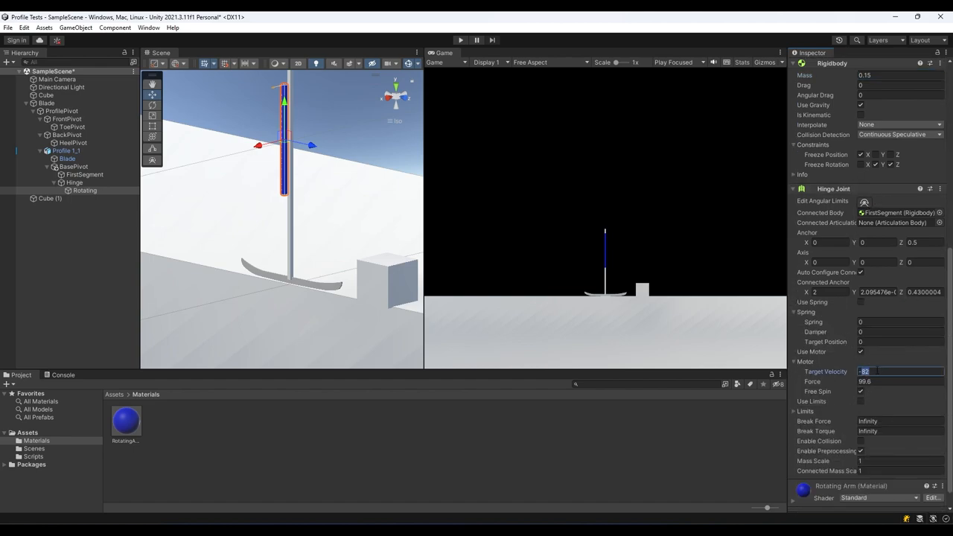
pyautogui.write('-150')
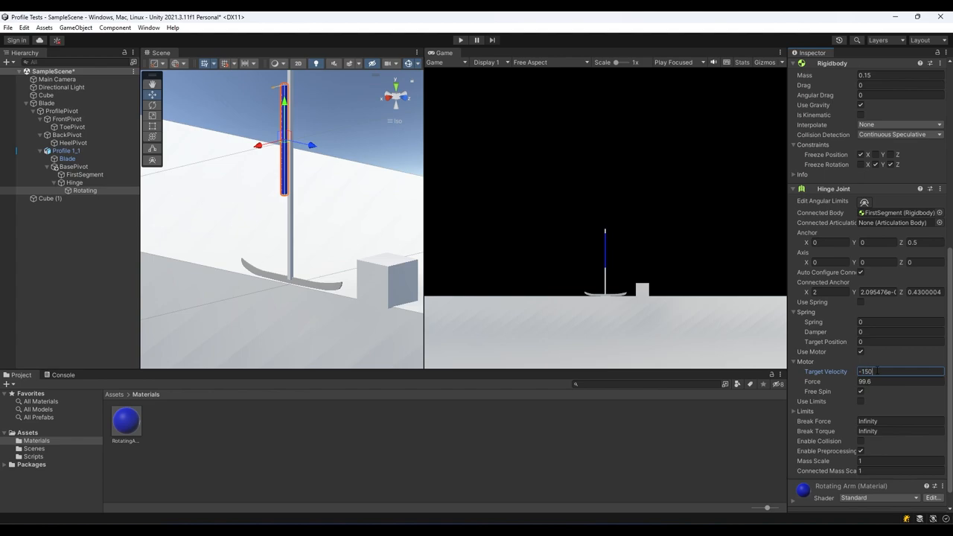
pyautogui.click(899, 381)
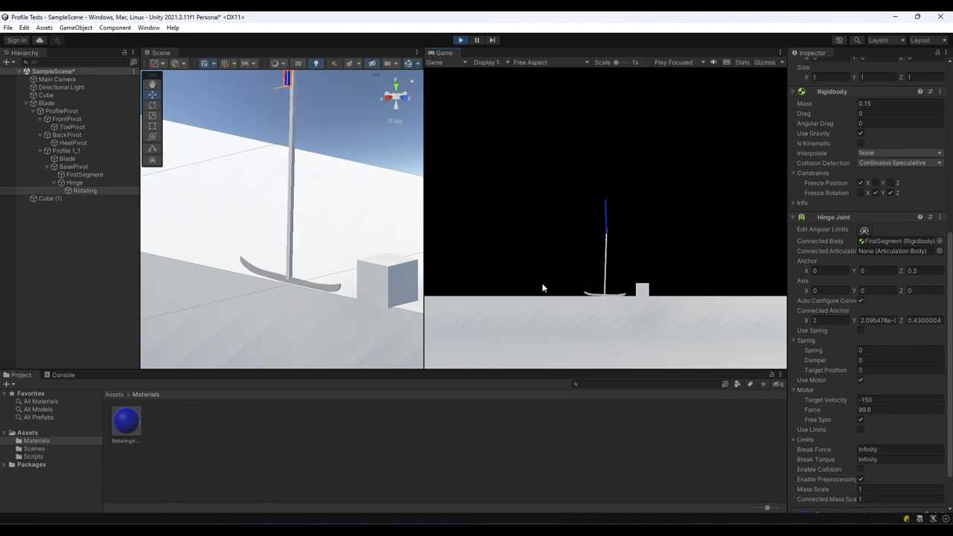
# - Drag the Main Camera's Position Z to reframe, select Cube (1), and stop Play
pyautogui.click(58, 78)
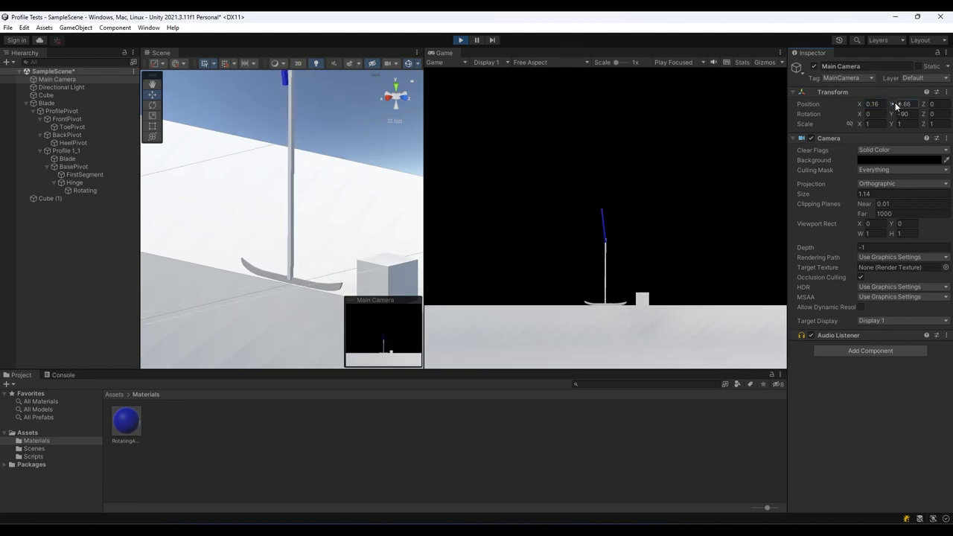
pyautogui.moveTo(927, 104); pyautogui.dragTo(908, 108)
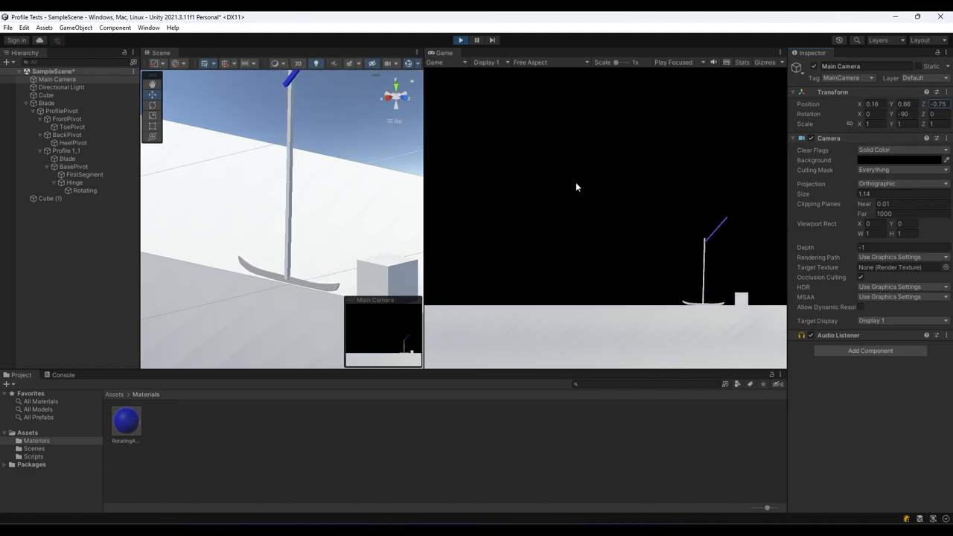
pyautogui.click(49, 198)
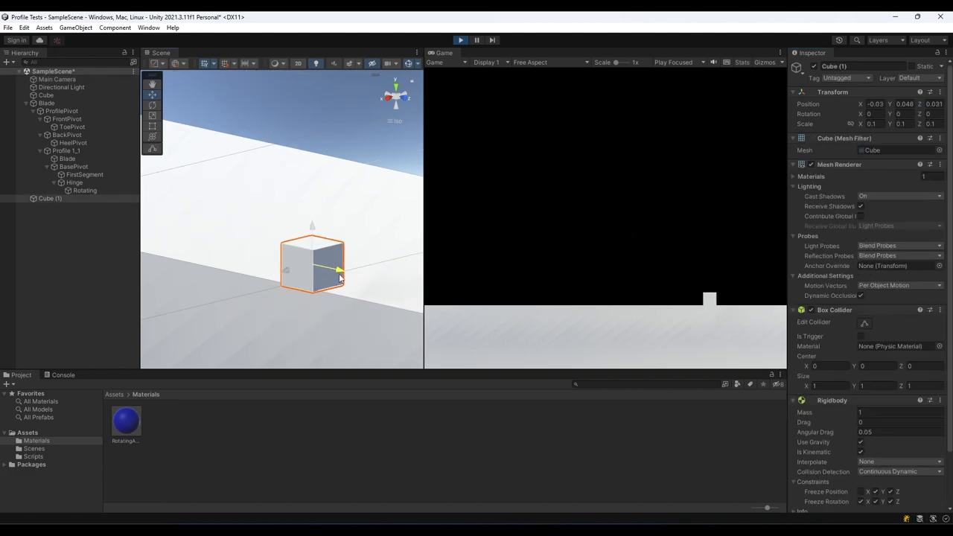
pyautogui.click(460, 40)
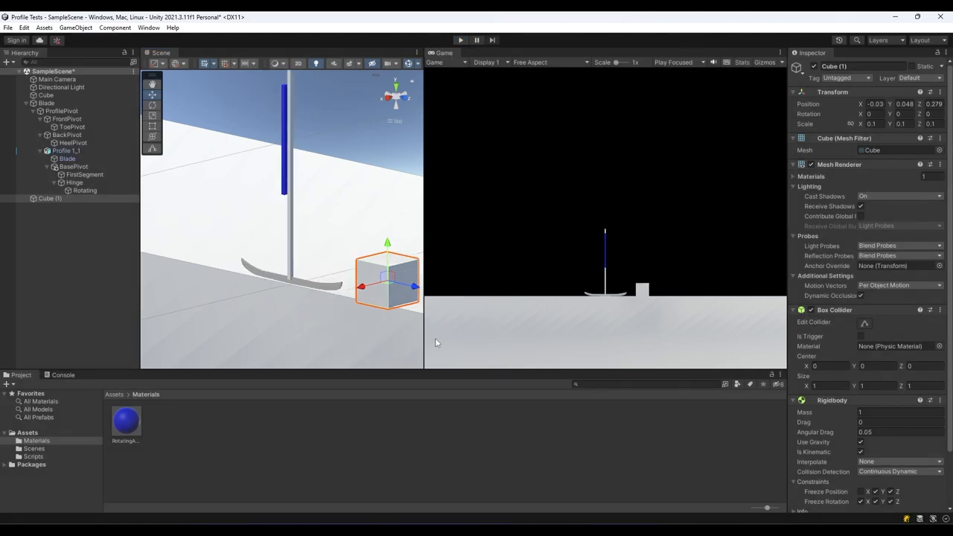
pyautogui.moveTo(112, 283)
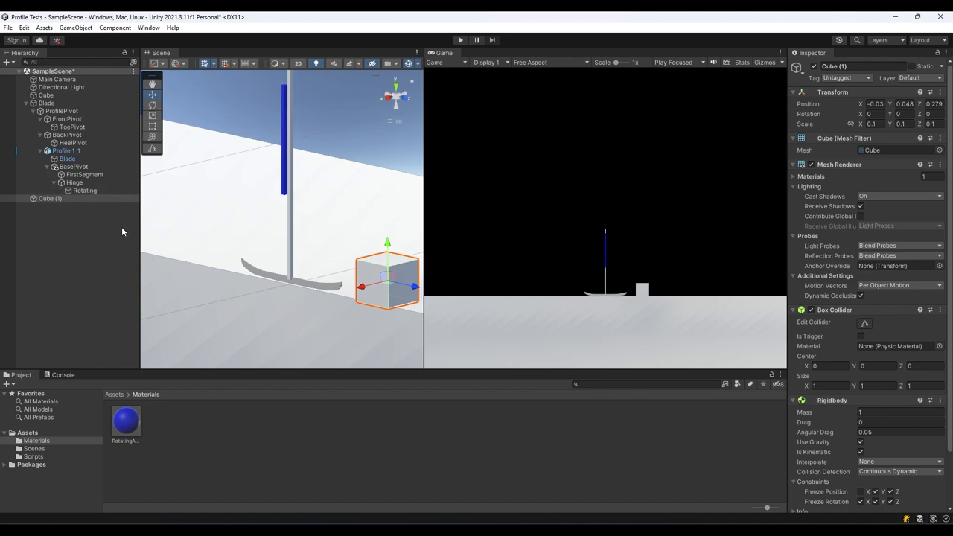
# - Set Rotating's mass to 0.25, motor Target Velocity -200 and motor Force 125
pyautogui.click(73, 182)
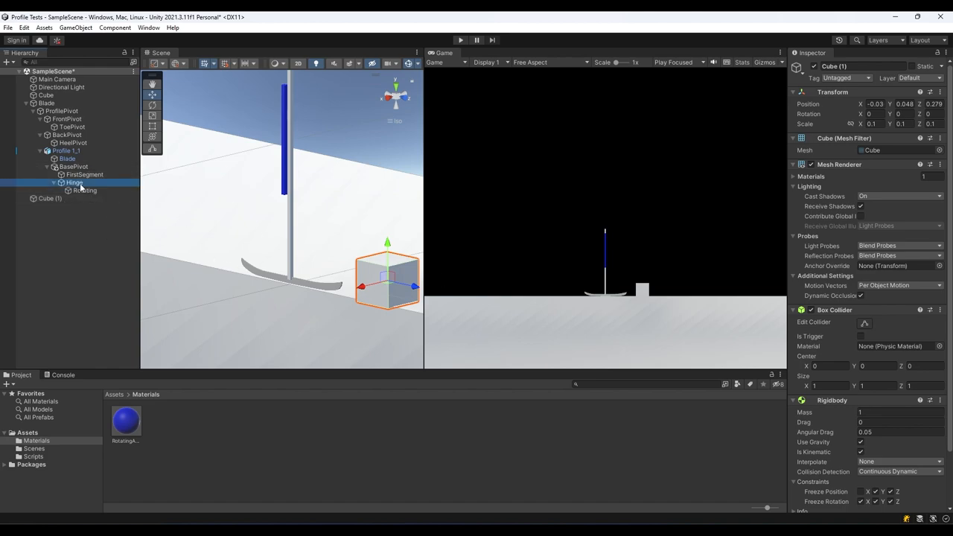
pyautogui.click(85, 190)
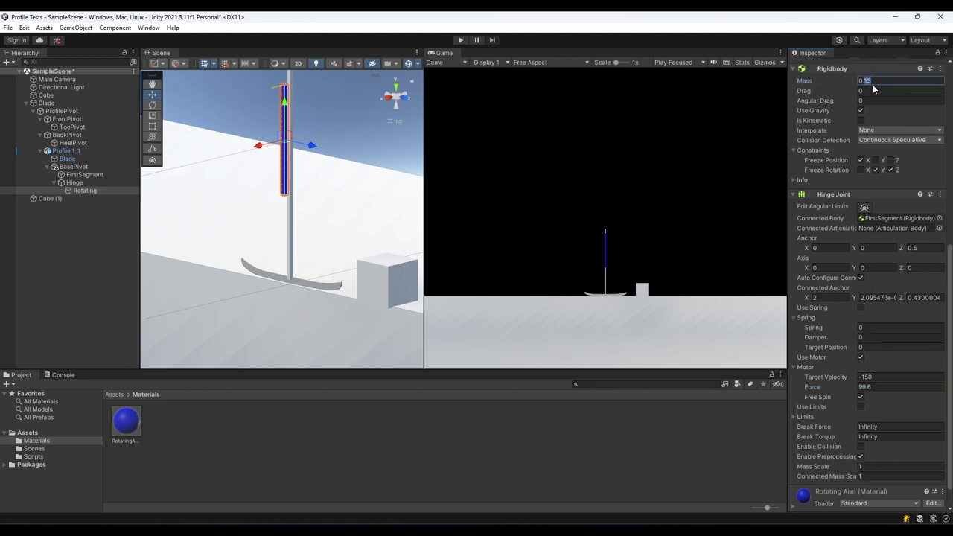
pyautogui.write('0.25')
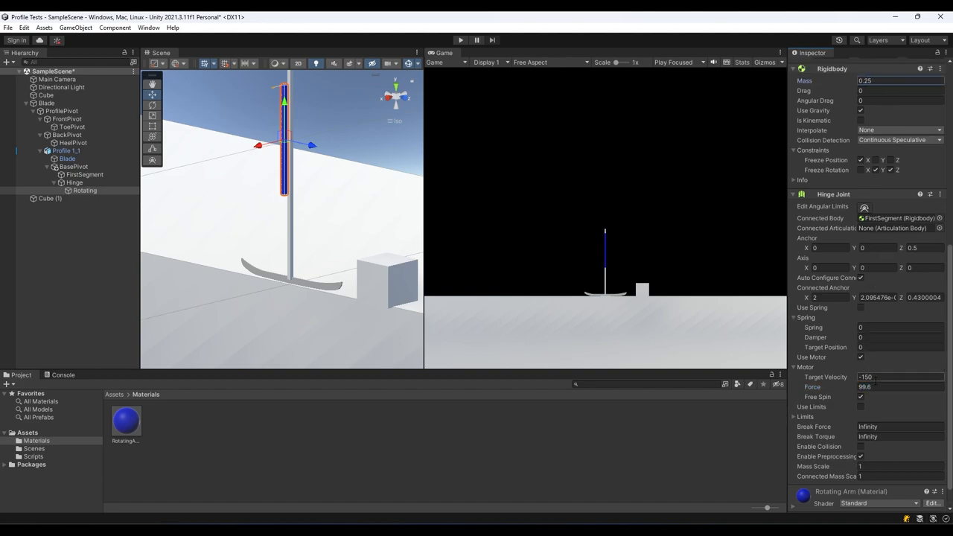
pyautogui.write('-200')
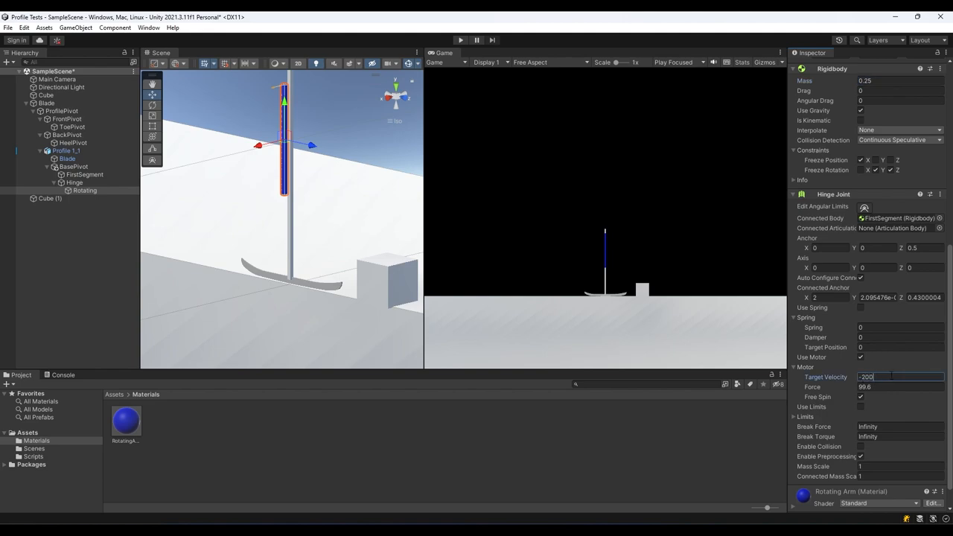
pyautogui.click(894, 386)
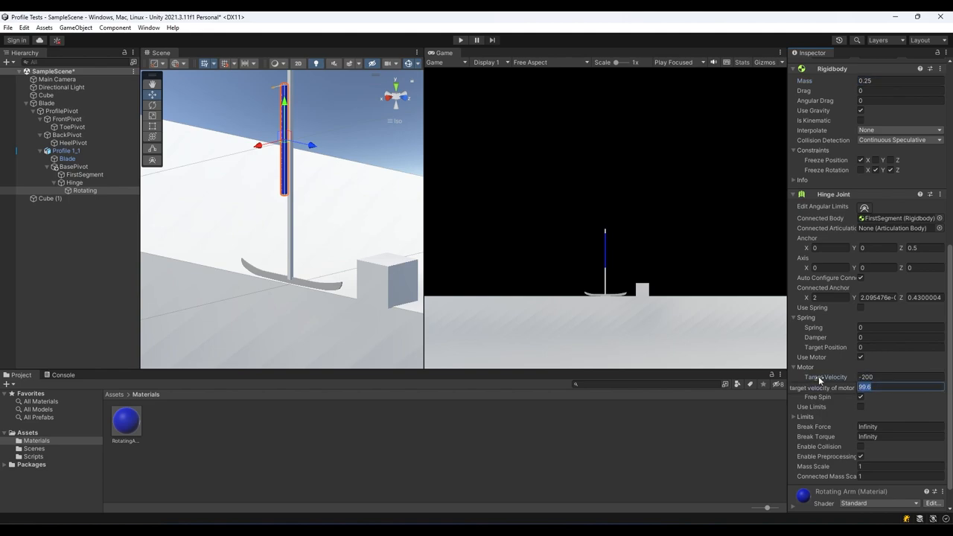
pyautogui.write('125')
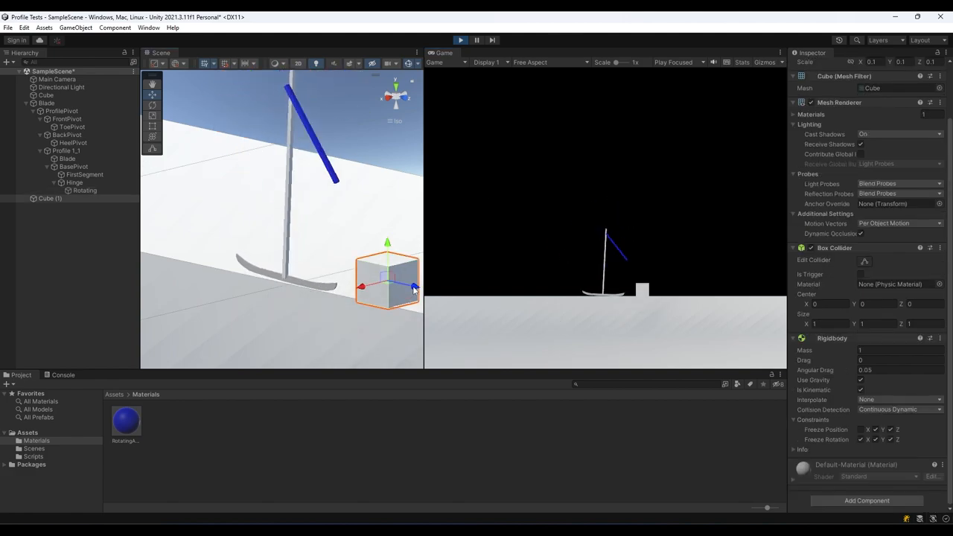
# - Push the cube toward the skate blade during the test run
pyautogui.moveTo(406, 285); pyautogui.dragTo(367, 280)
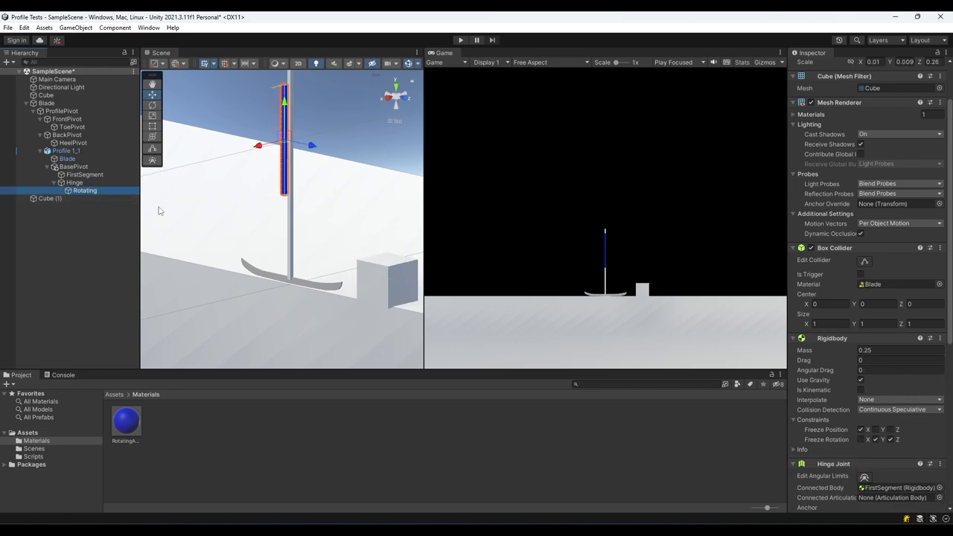
pyautogui.scroll(-3)
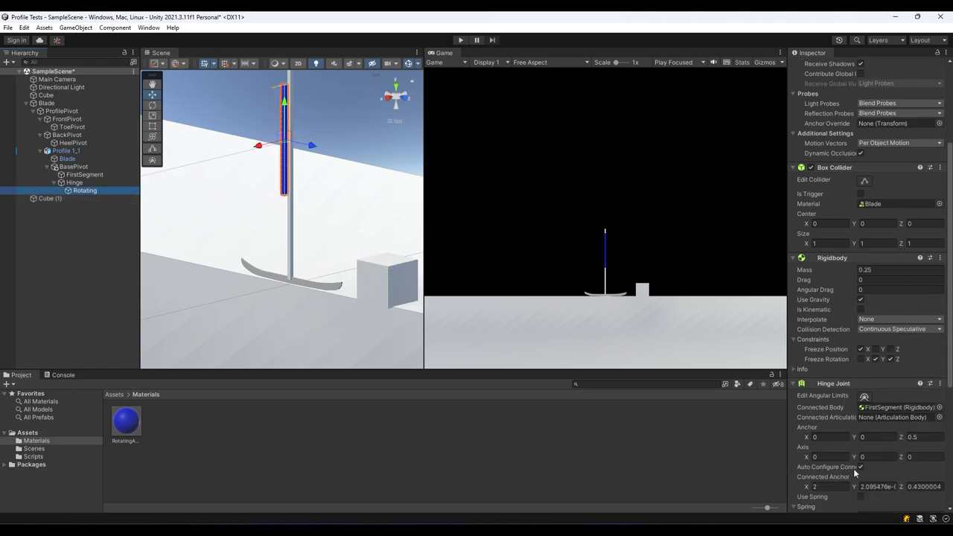
pyautogui.moveTo(845, 455)
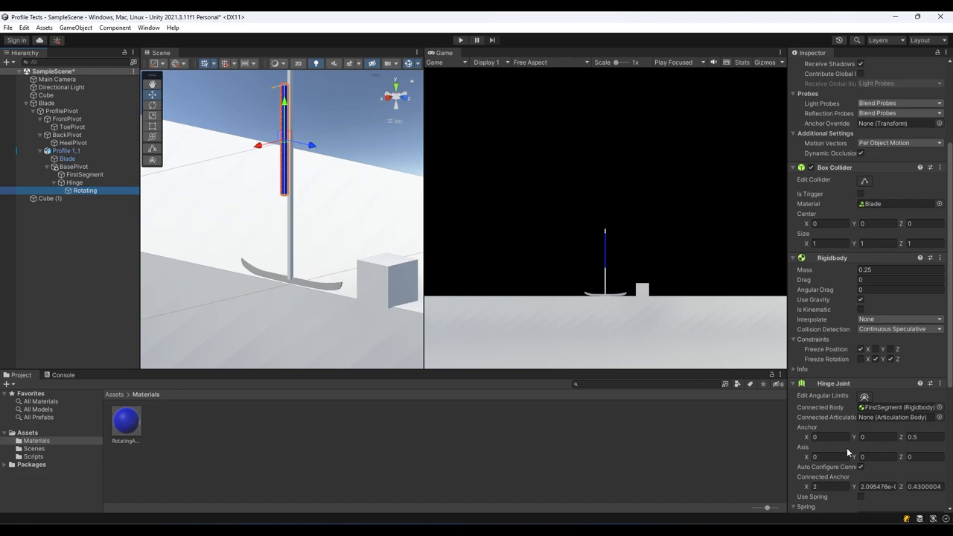
pyautogui.moveTo(841, 452)
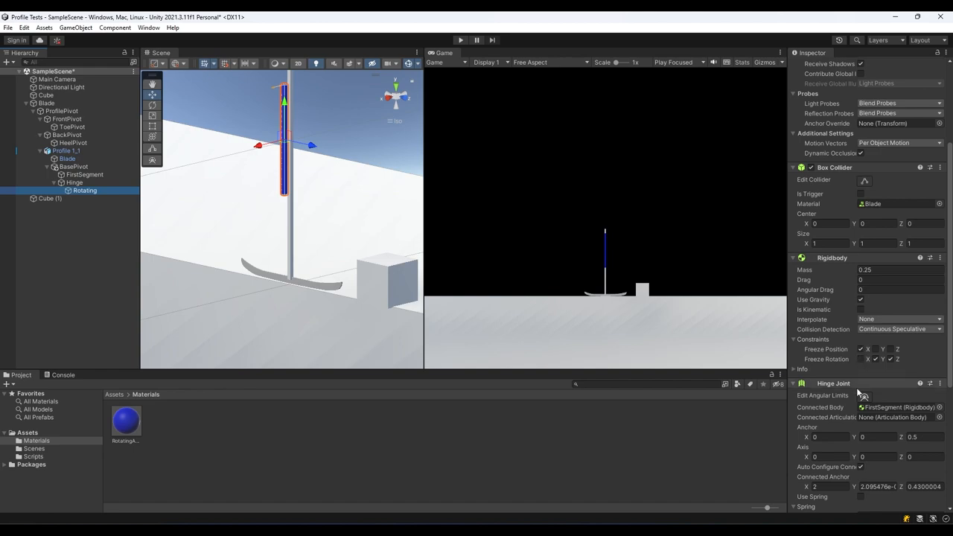
pyautogui.scroll(-3)
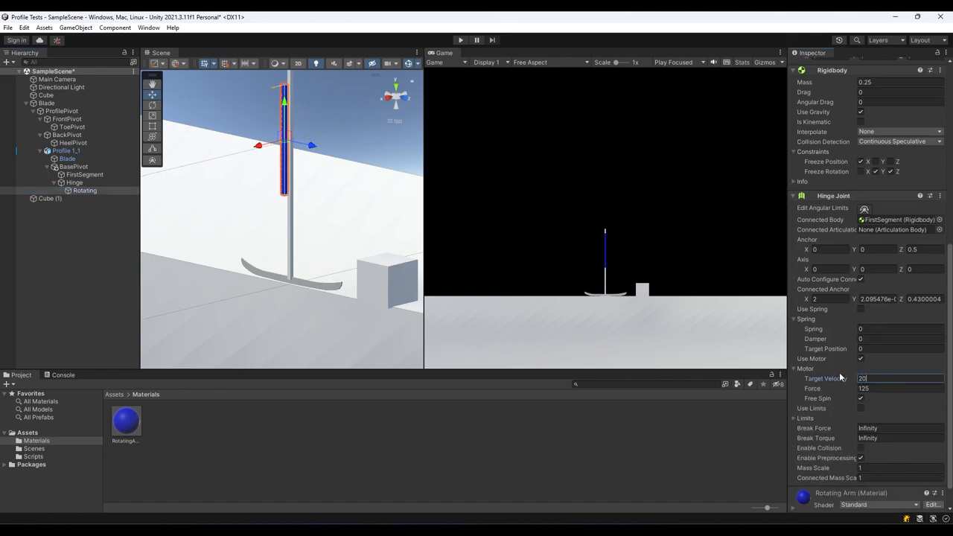
# - Enter target velocity 200, then set Rotating's hinge motor Target Velocity to 350
pyautogui.write('200')
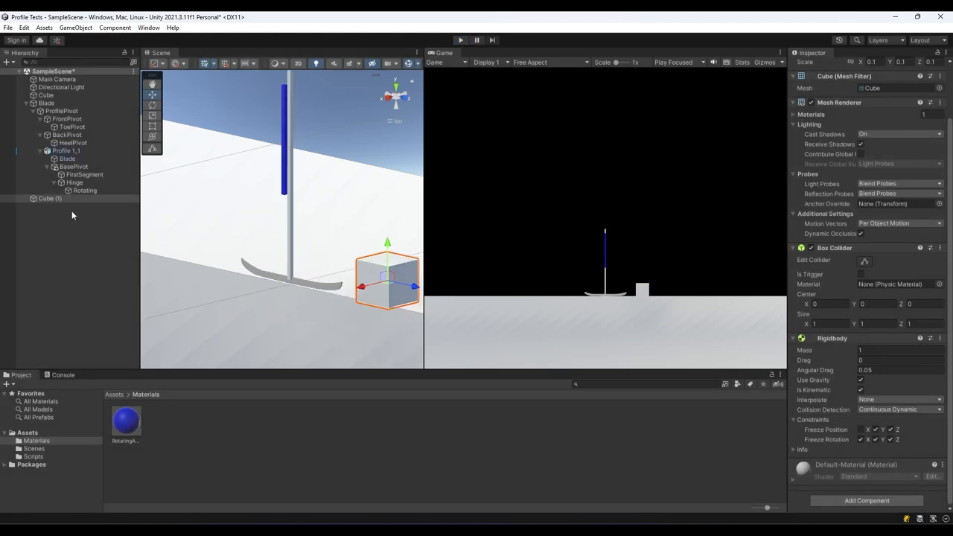
pyautogui.click(84, 189)
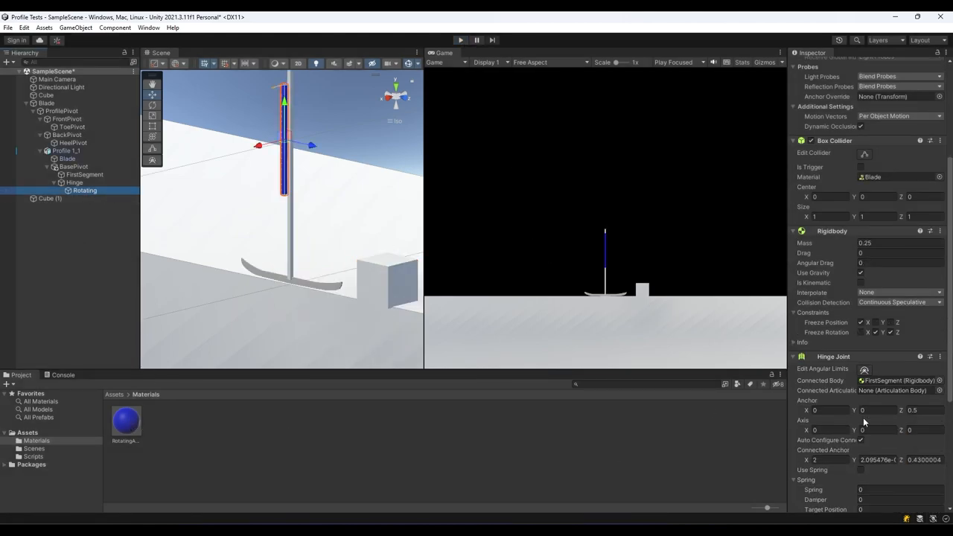
pyautogui.scroll(-3)
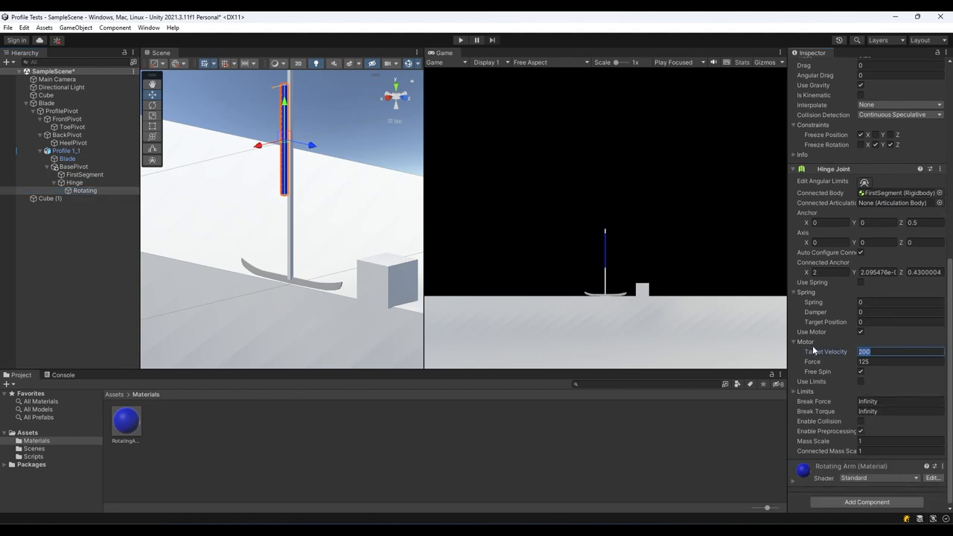
pyautogui.write('350')
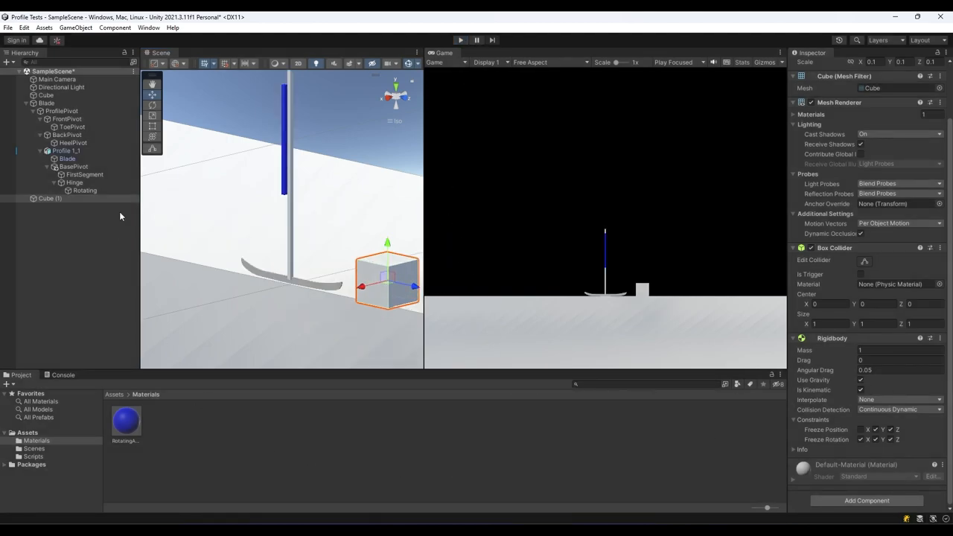
# - Set Rotating's hinge motor Target Velocity to 500 and run a test
pyautogui.click(85, 190)
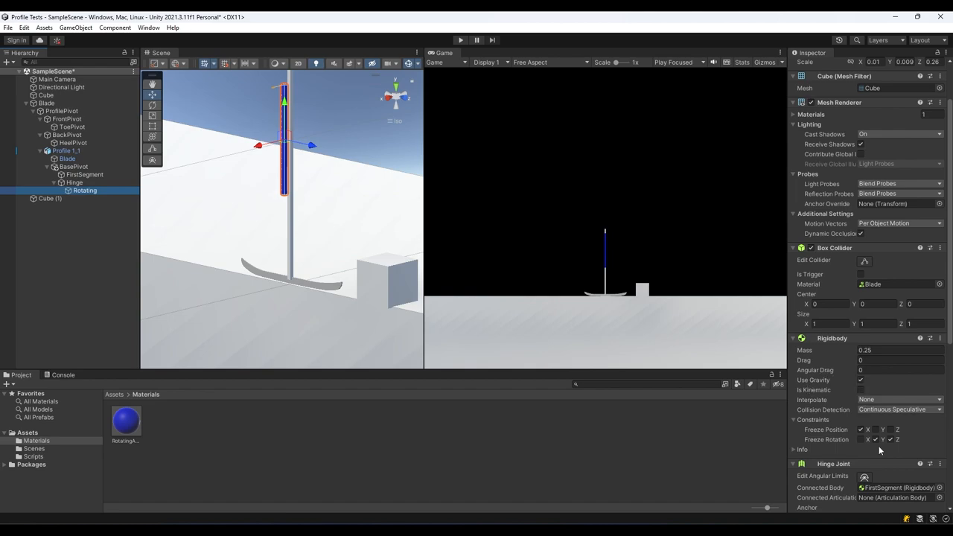
pyautogui.scroll(-3)
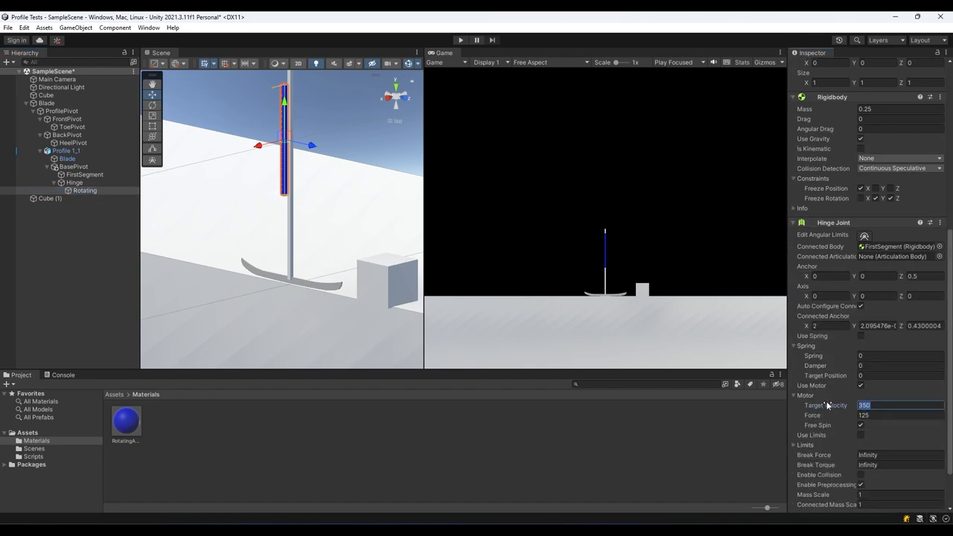
pyautogui.moveTo(826, 405)
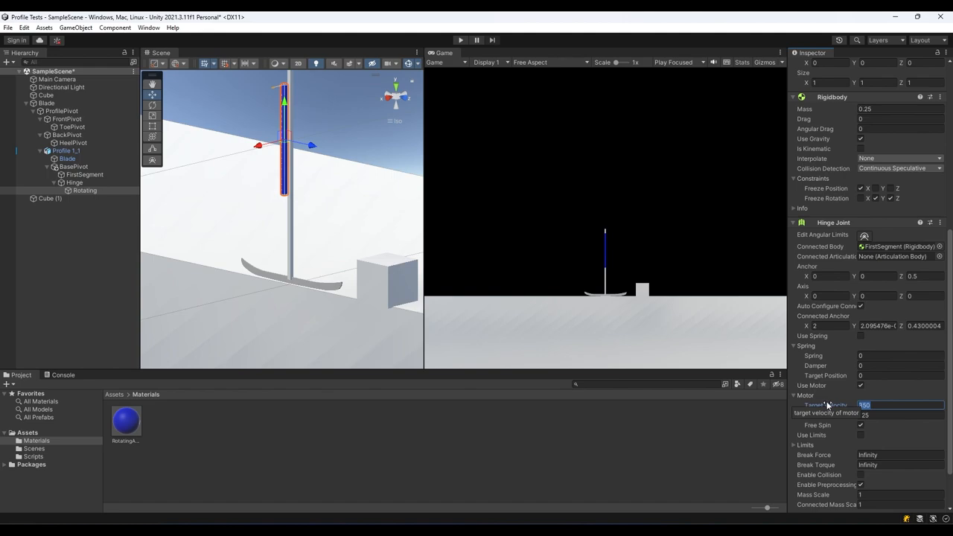
pyautogui.write('500')
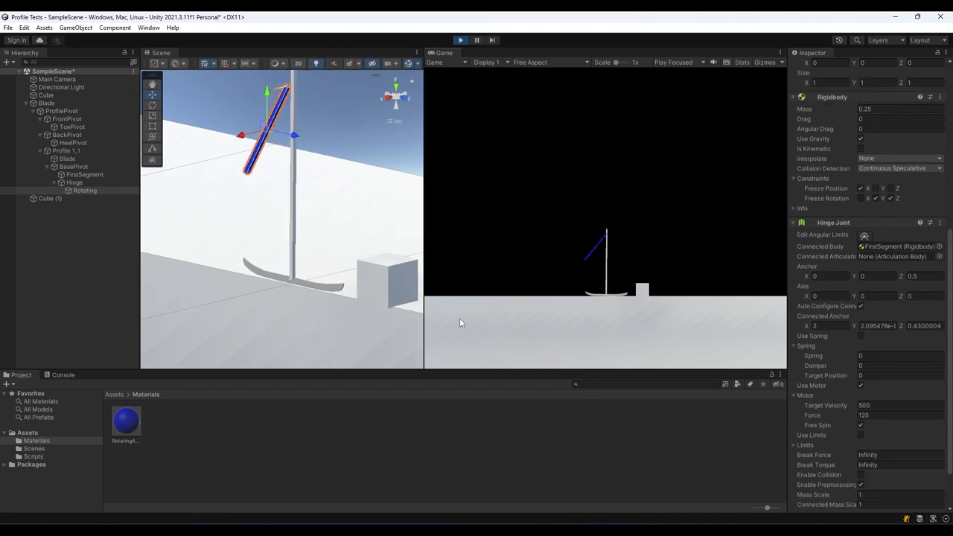
pyautogui.click(385, 279)
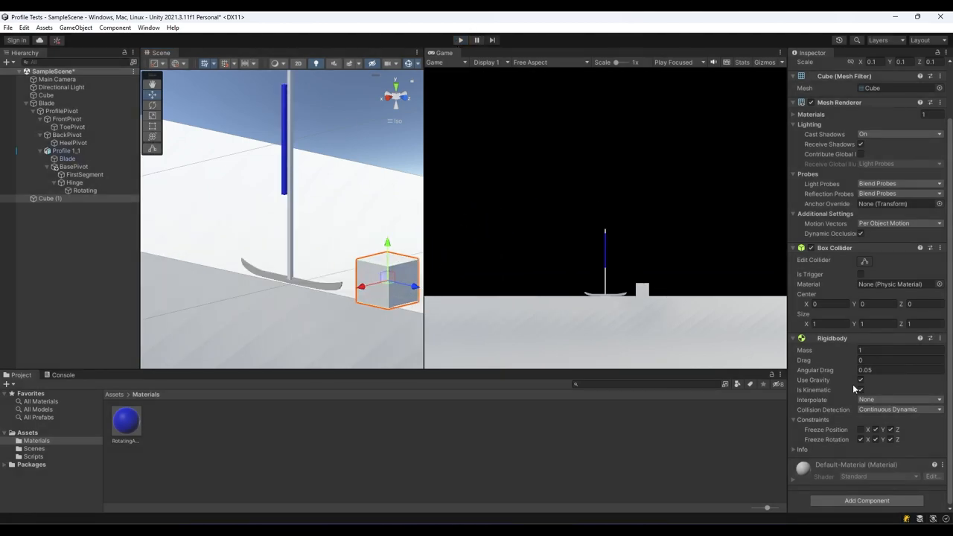
# - Raise the Rotating arm's hinge motor target velocity to 1000, run Play, and pick Cube (1)
pyautogui.click(85, 190)
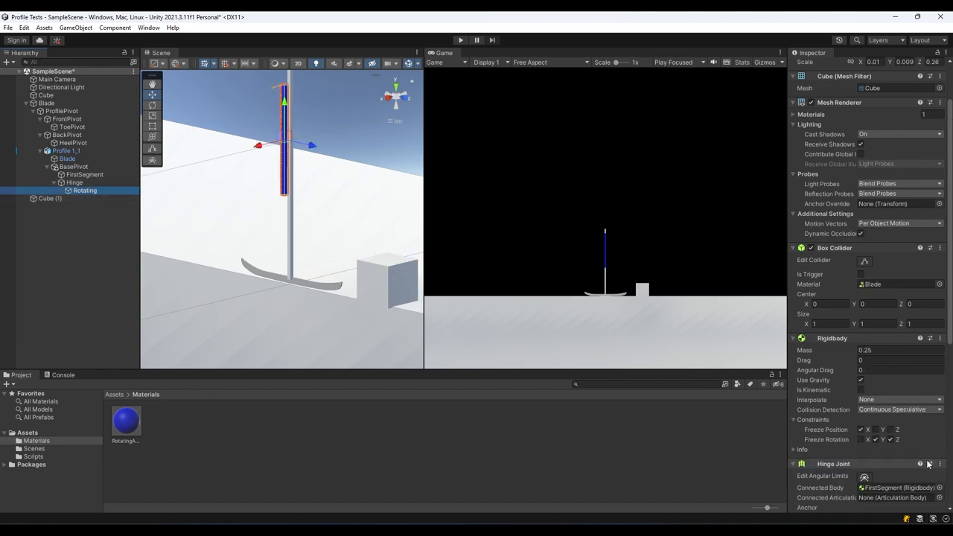
pyautogui.scroll(-3)
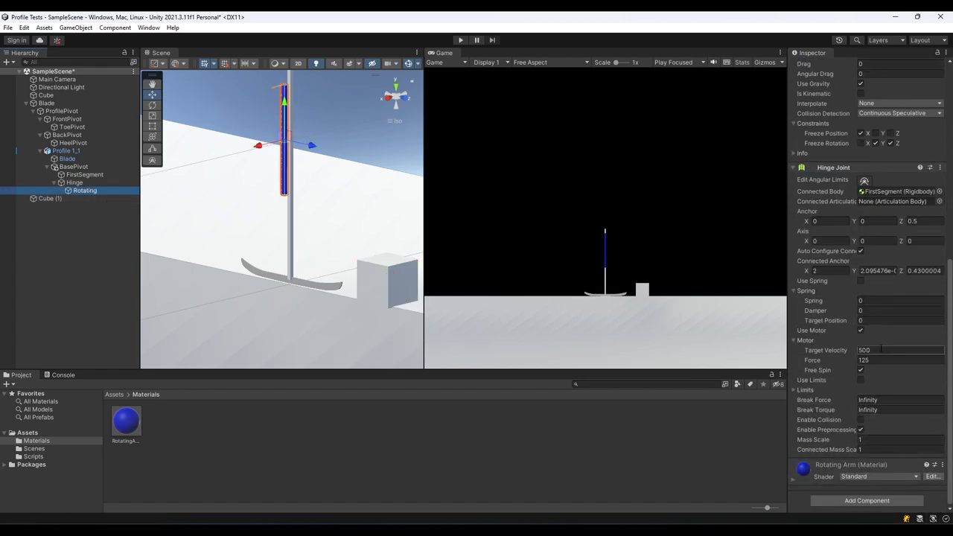
pyautogui.write('1000')
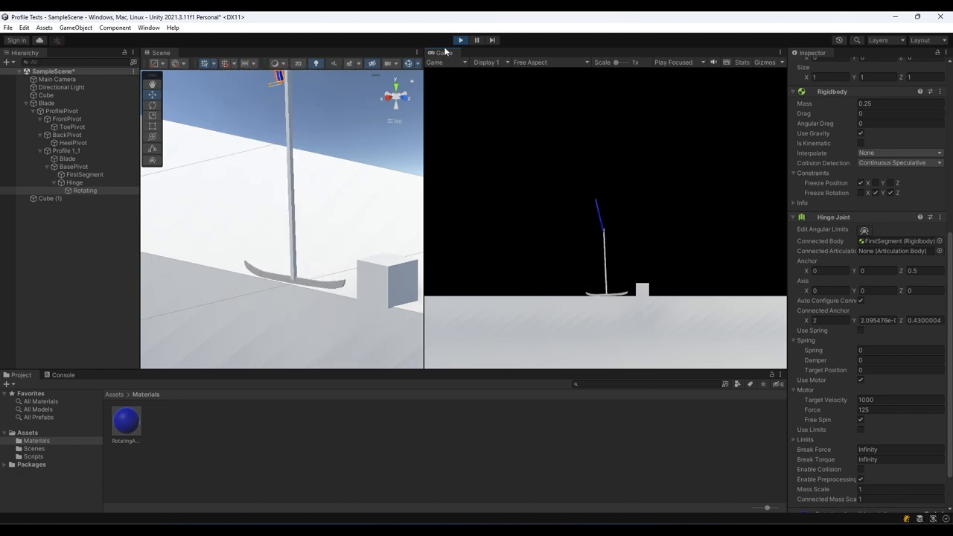
pyautogui.click(459, 40)
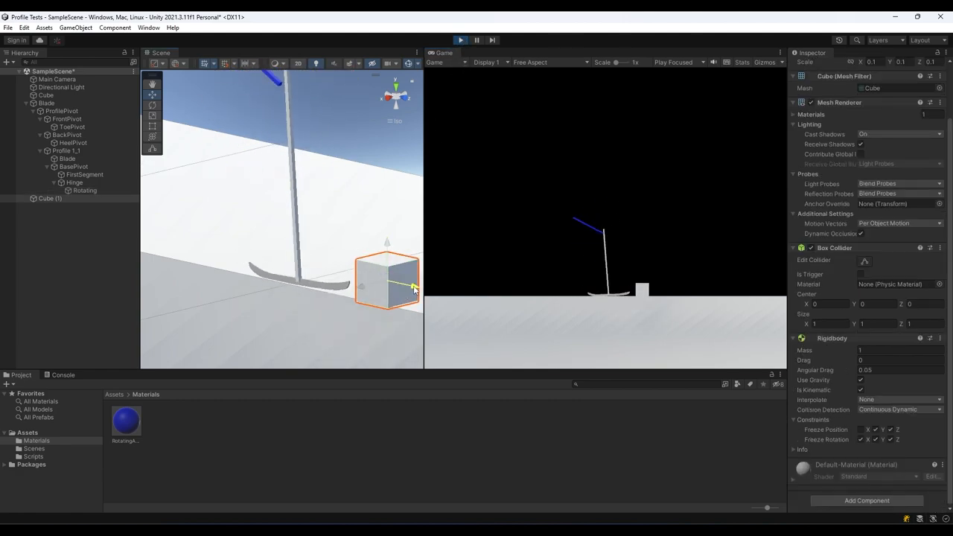
pyautogui.click(460, 40)
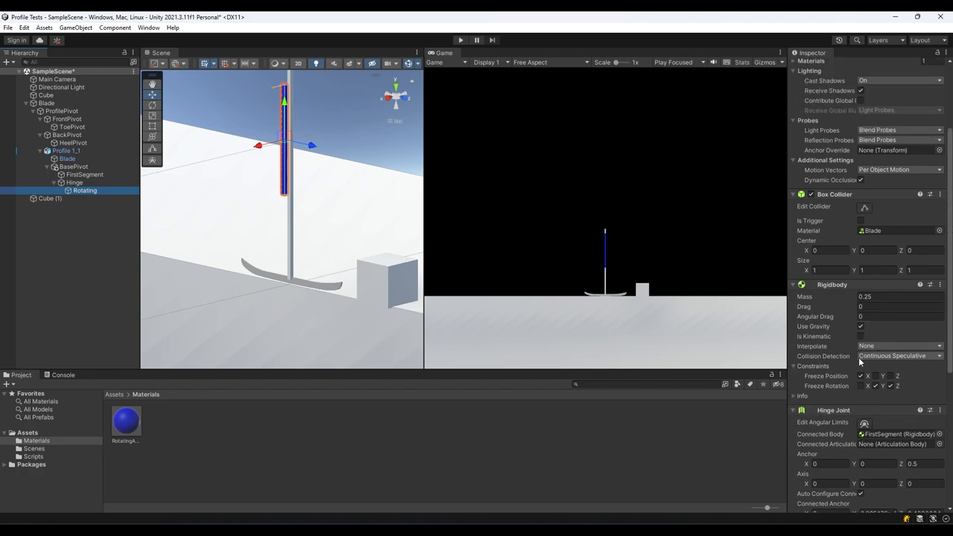
# - Set the arm motor to velocity 750 and force 250, then push Cube (1) against the blade
pyautogui.scroll(-3)
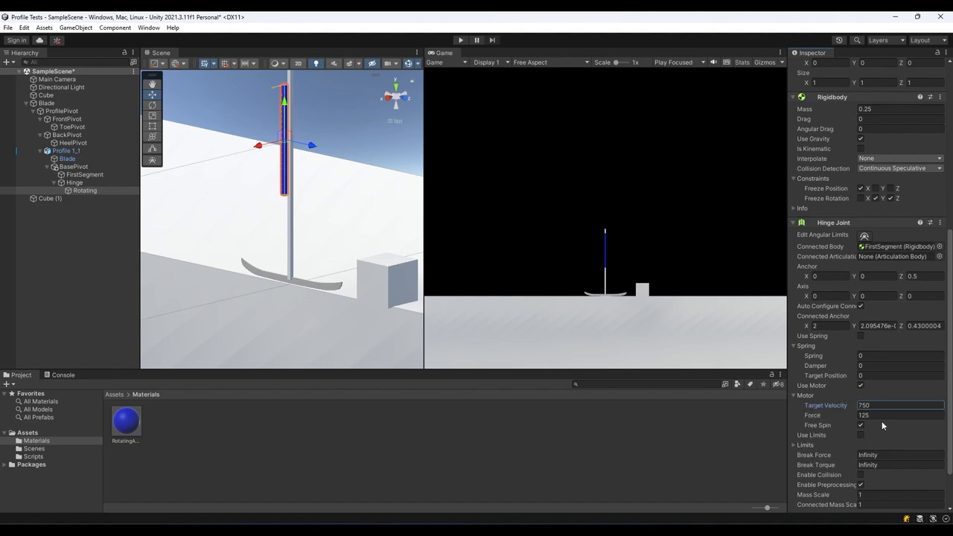
pyautogui.click(894, 415)
pyautogui.write('250')
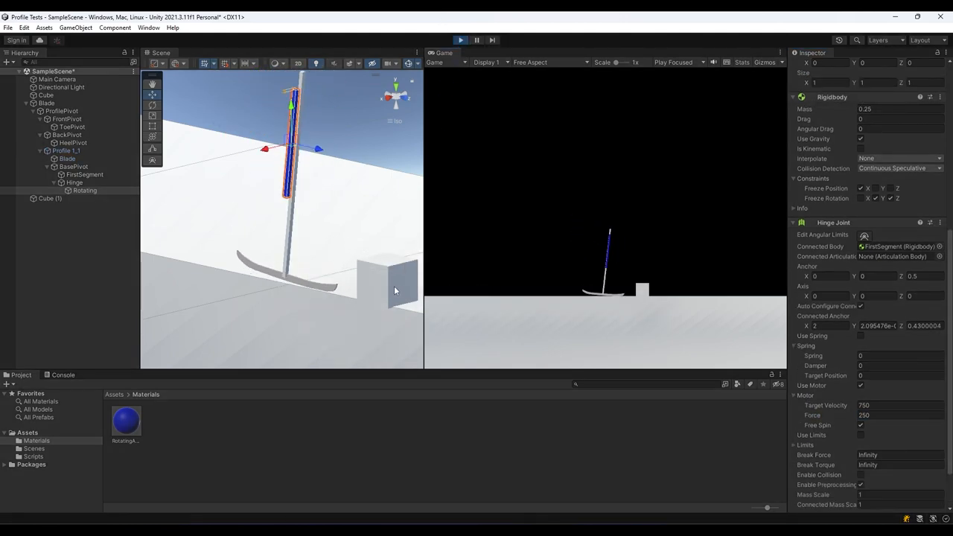
pyautogui.click(395, 286)
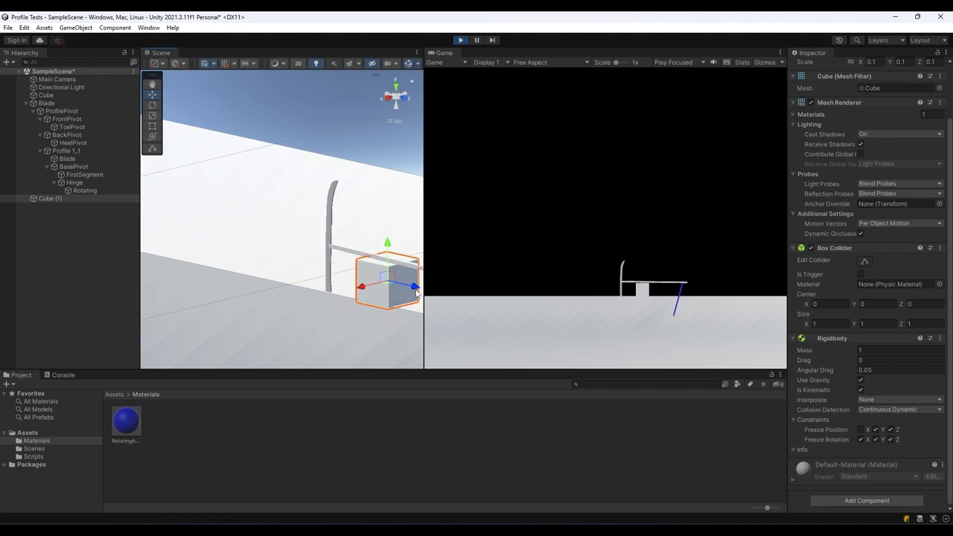
pyautogui.click(460, 41)
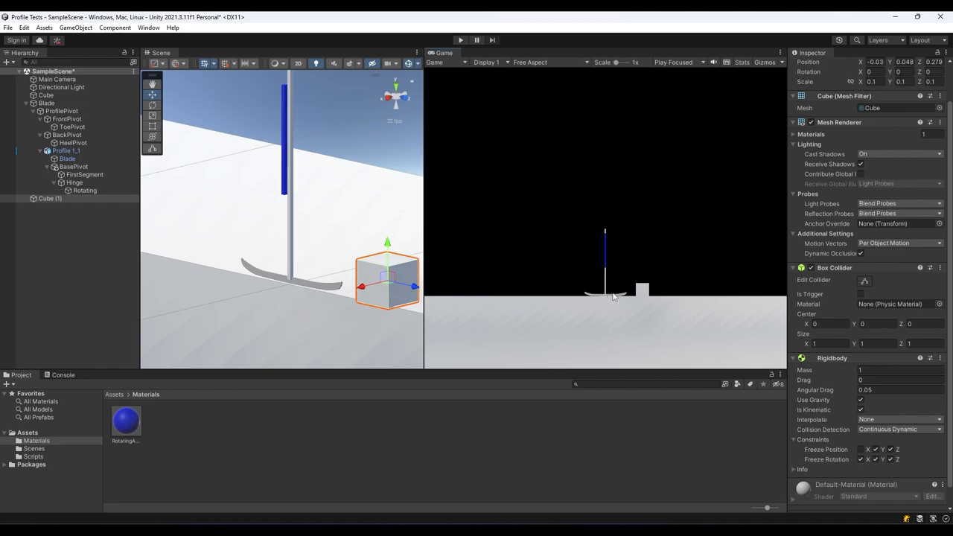
pyautogui.moveTo(643, 326)
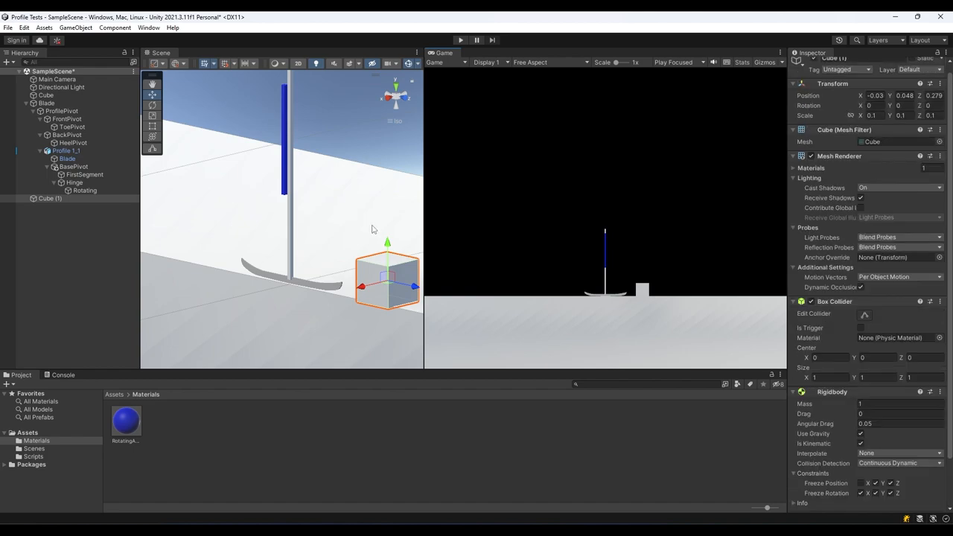
# - Select Rotating and enter -750 as its Hinge Joint Motor target velocity
pyautogui.click(85, 190)
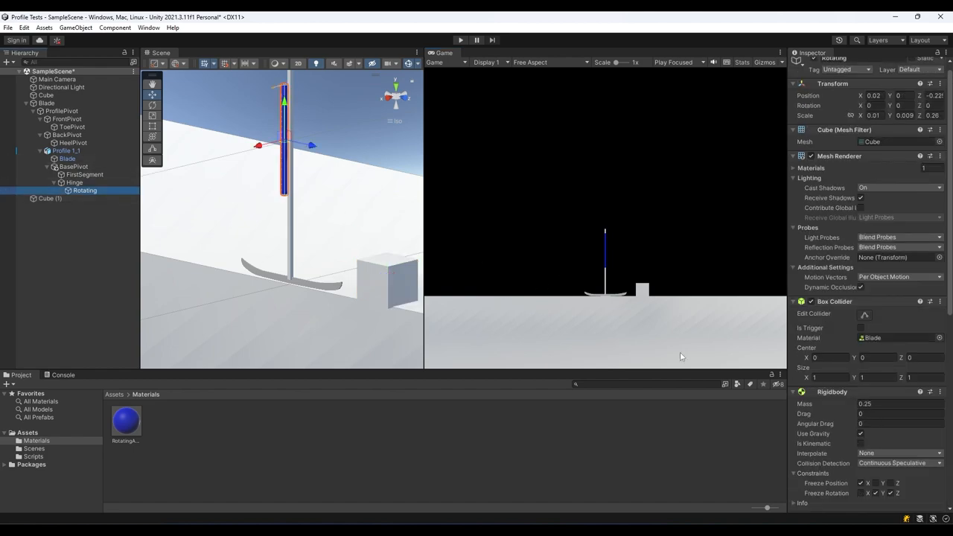
pyautogui.scroll(-3)
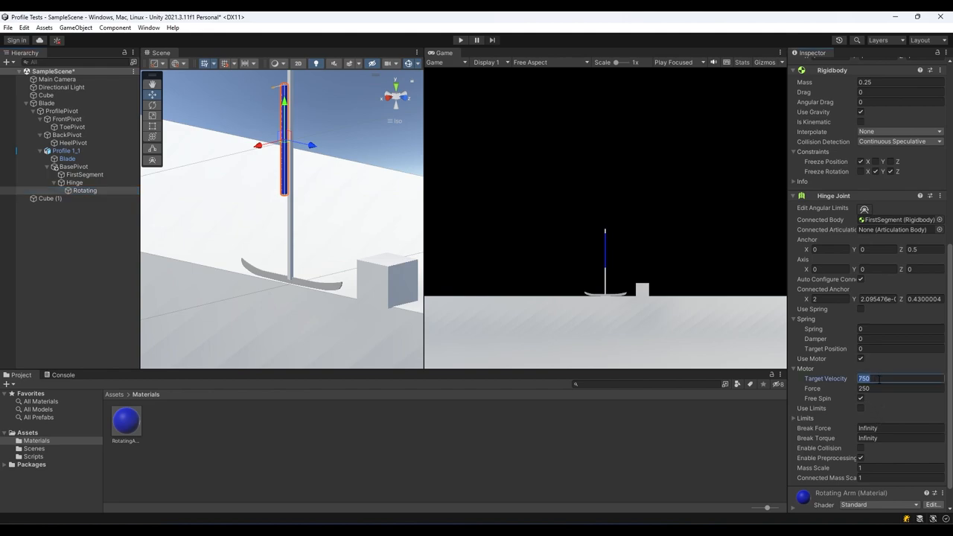
pyautogui.write('-750')
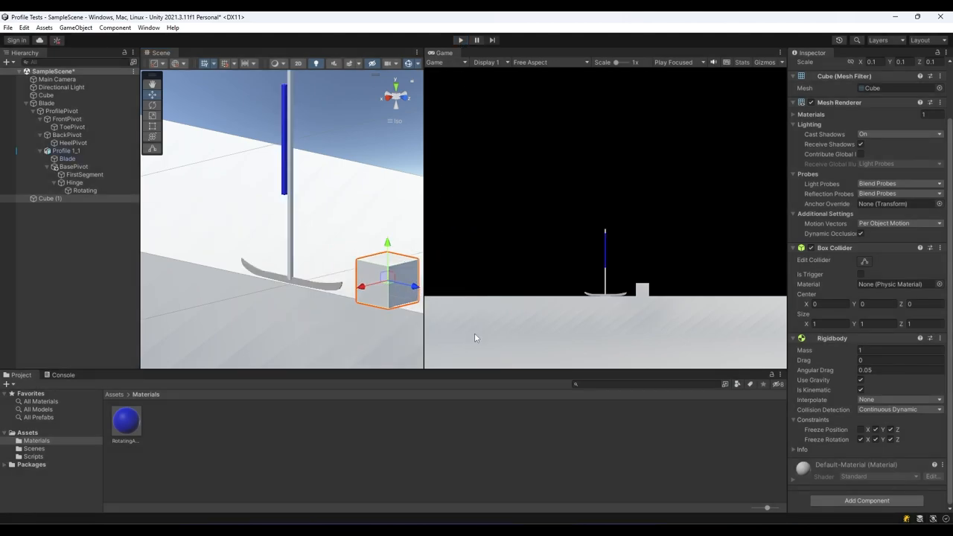
pyautogui.moveTo(466, 312)
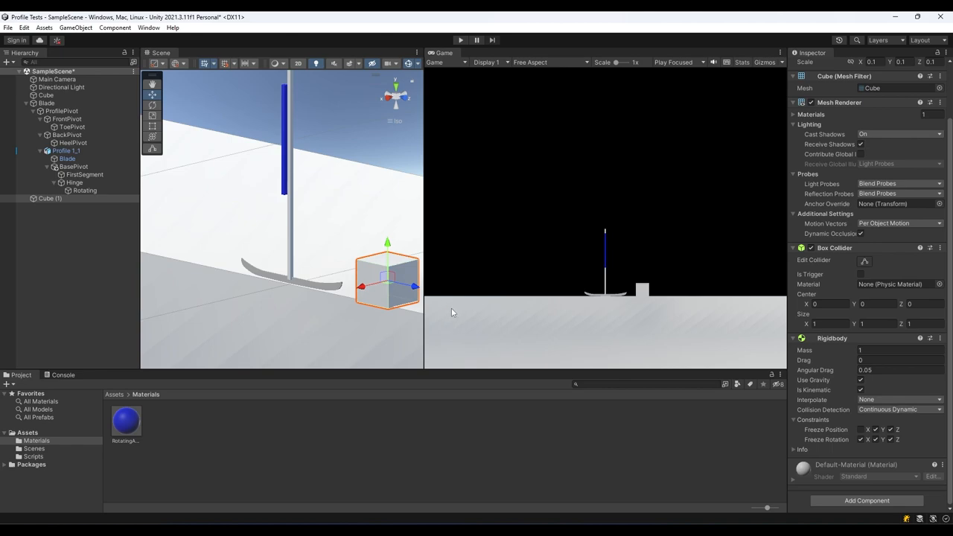
pyautogui.moveTo(457, 80)
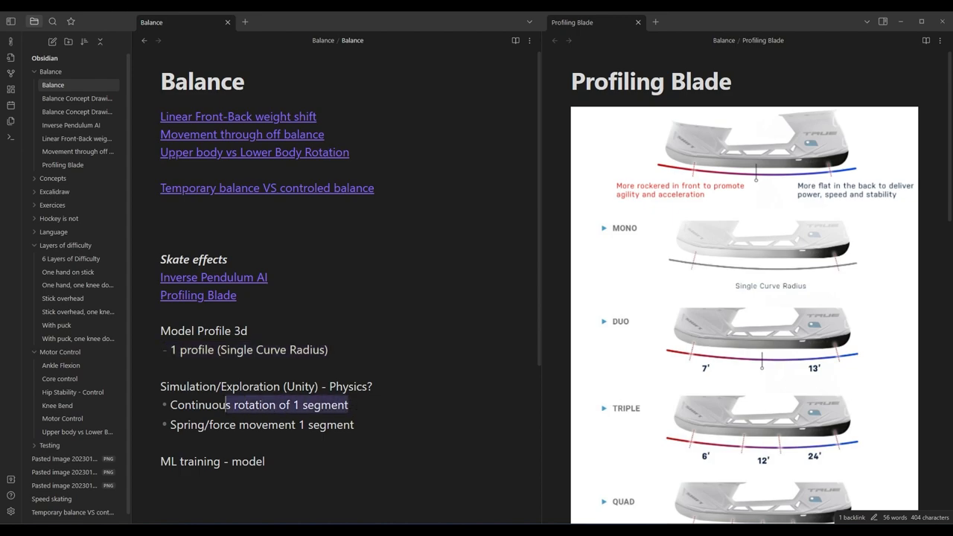
# - Read the Balance note, highlighting the continuous rotation and spring/force segment simulation lines
pyautogui.tripleClick(258, 404)
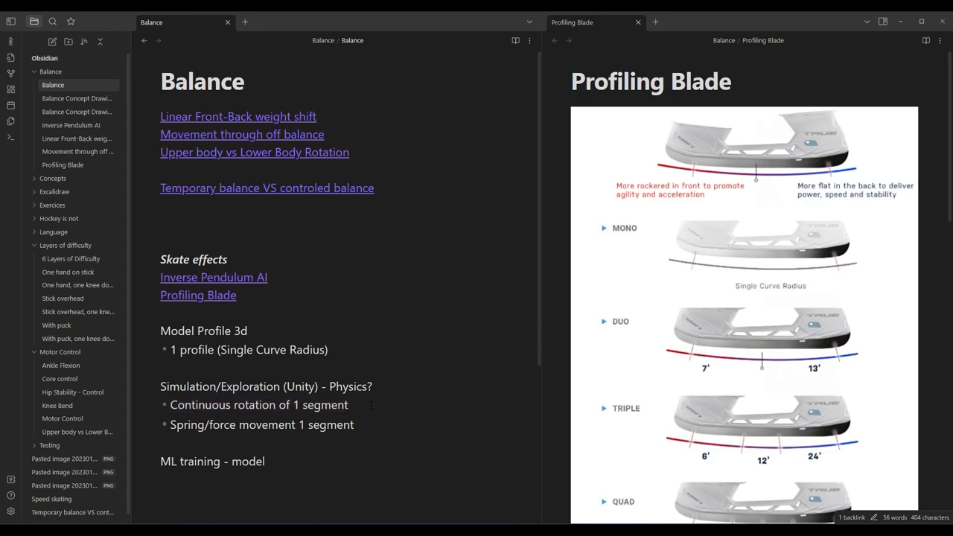
pyautogui.click(348, 404)
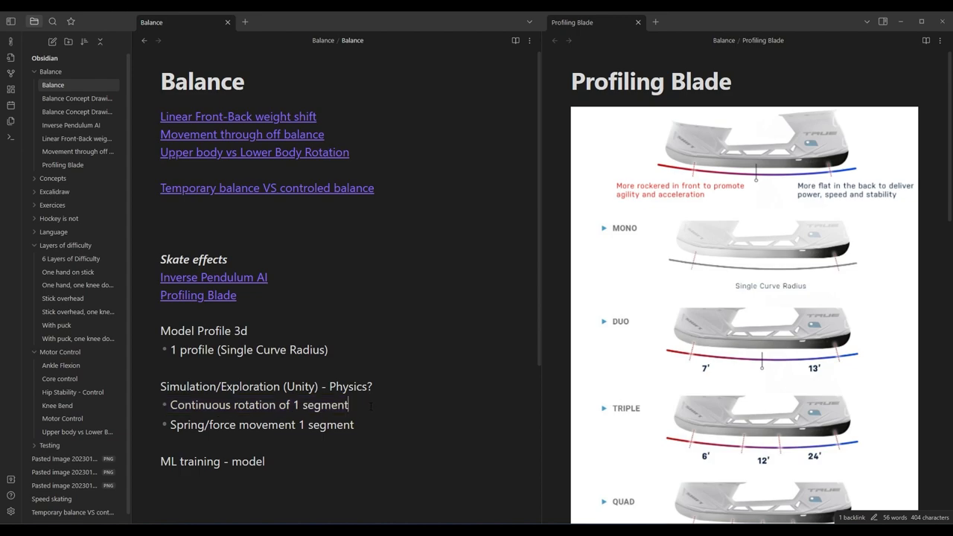
pyautogui.doubleClick(333, 424)
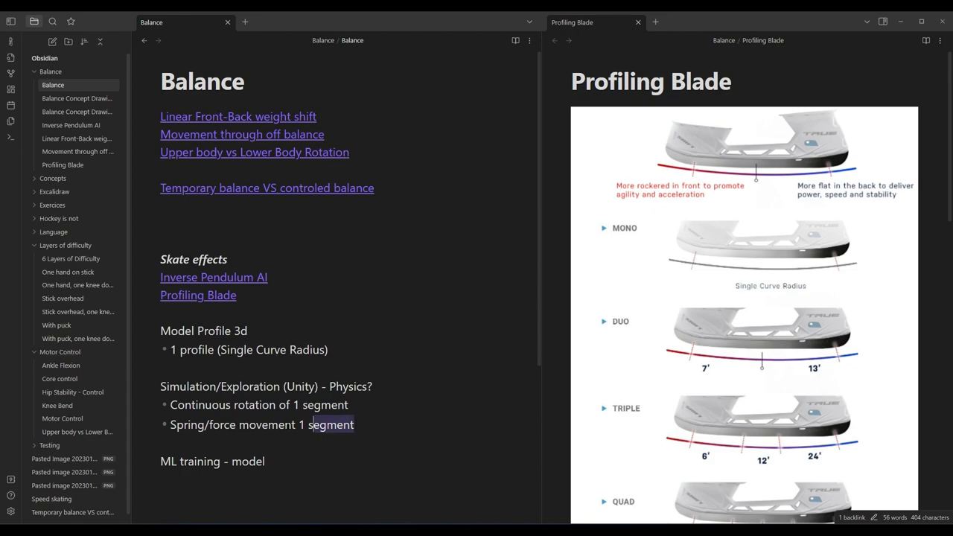
pyautogui.tripleClick(238, 424)
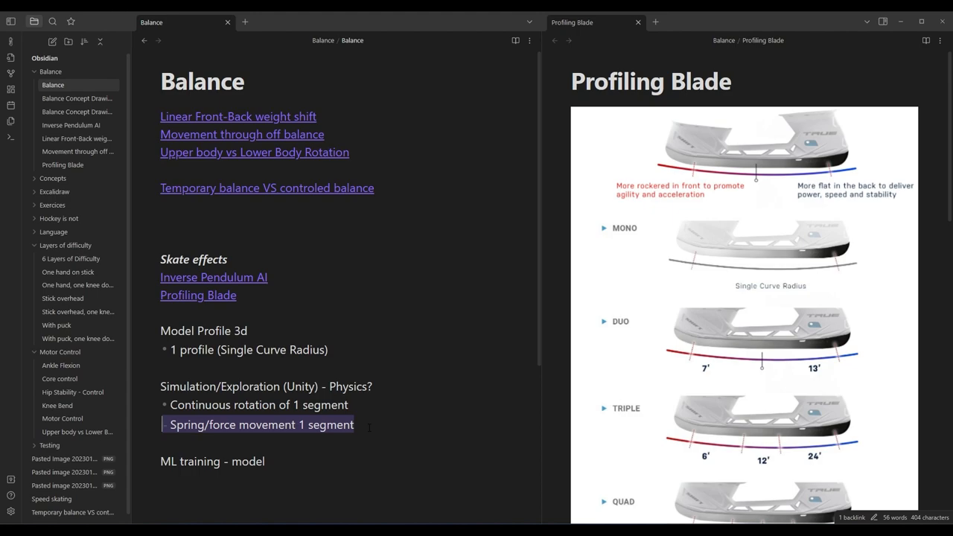
pyautogui.doubleClick(250, 385)
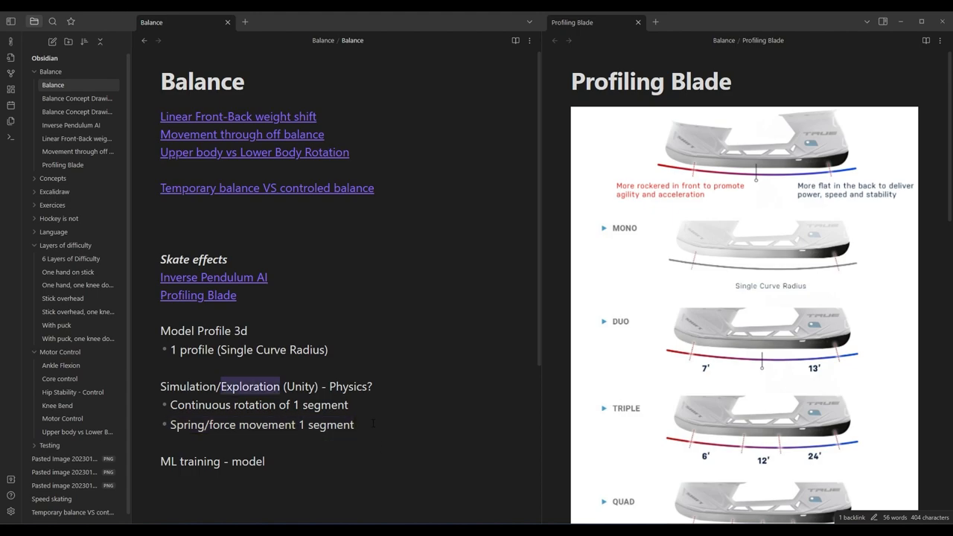